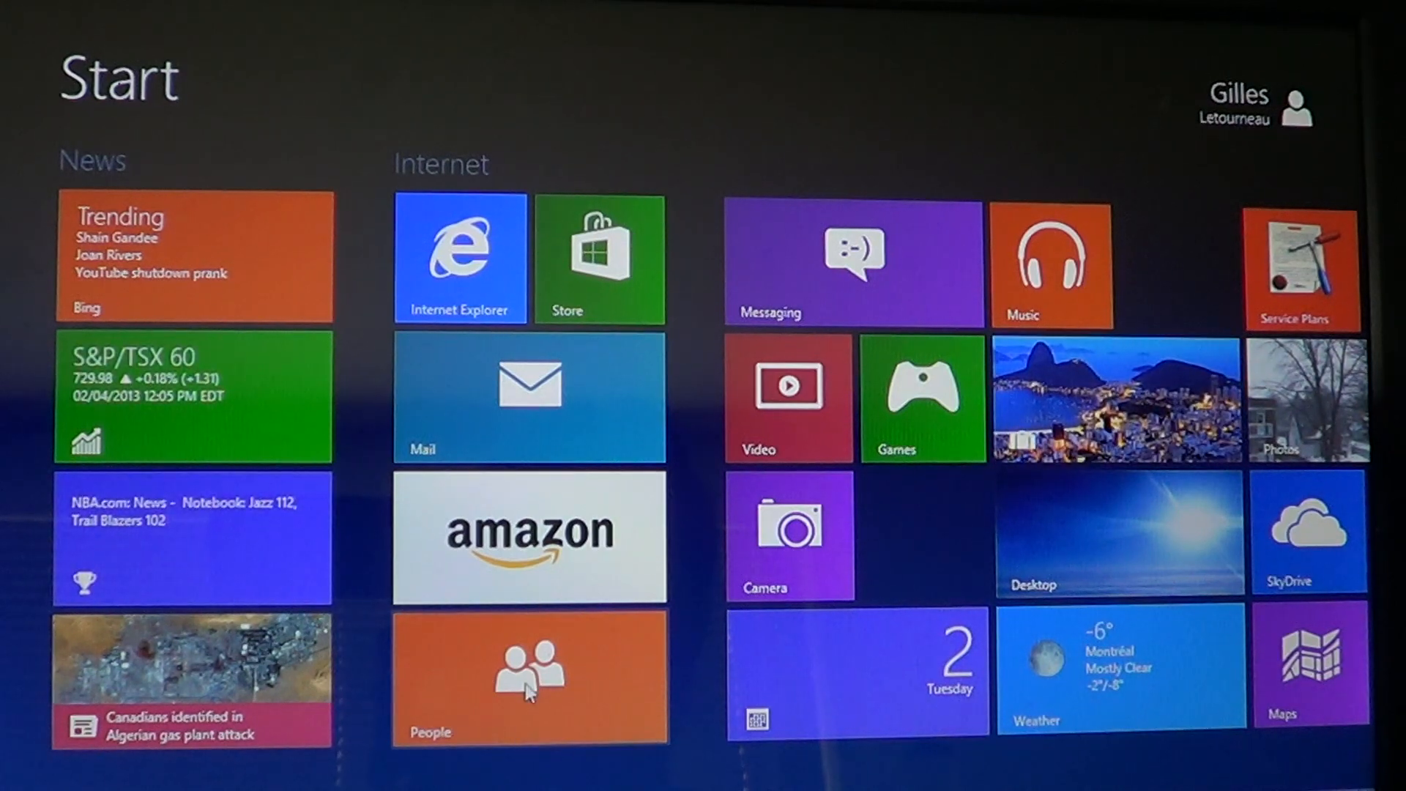
Step: Launch People, start connecting Facebook, and enter the Facebook login email and password
{"action": "left_click", "coordinate": [529, 684]}
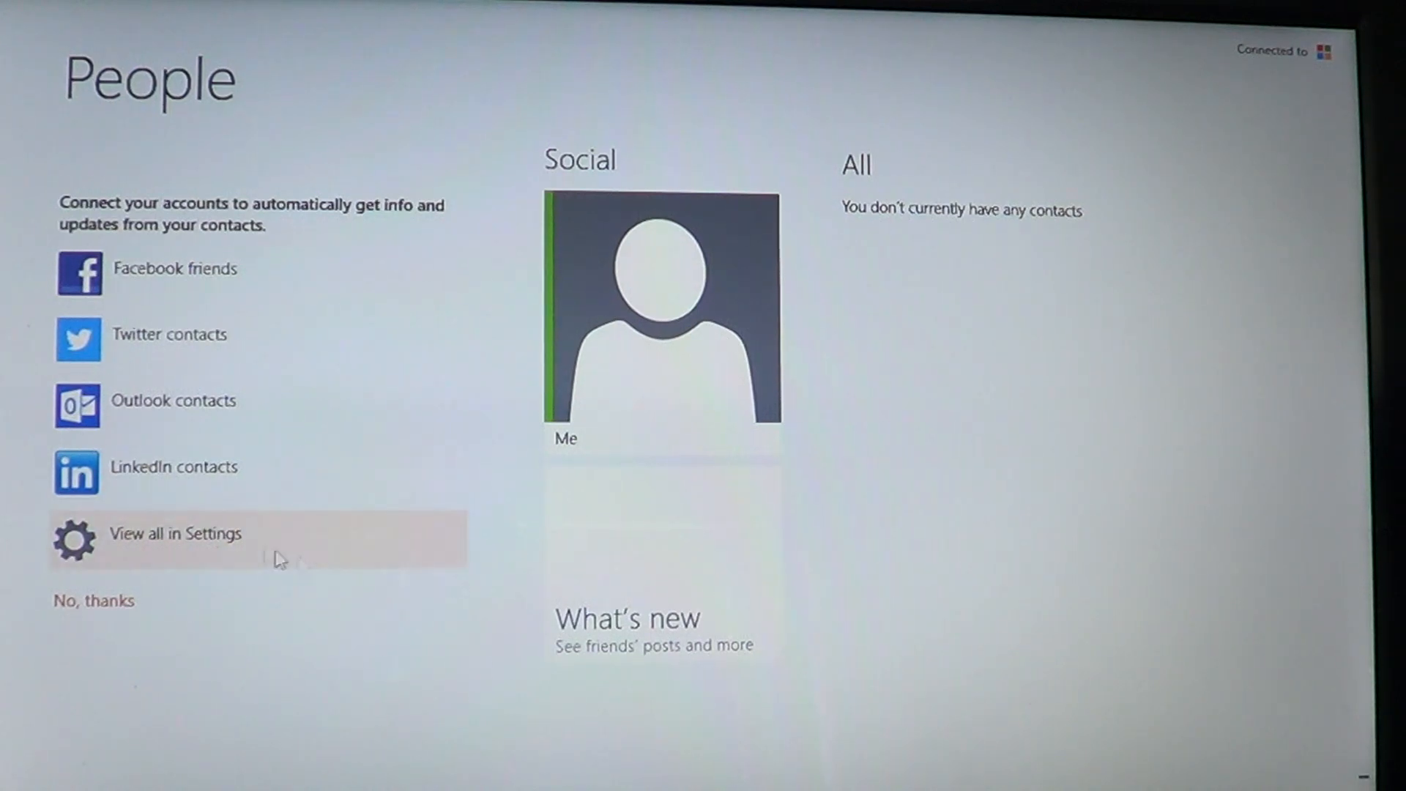
{"action": "mouse_move", "coordinate": [93, 570]}
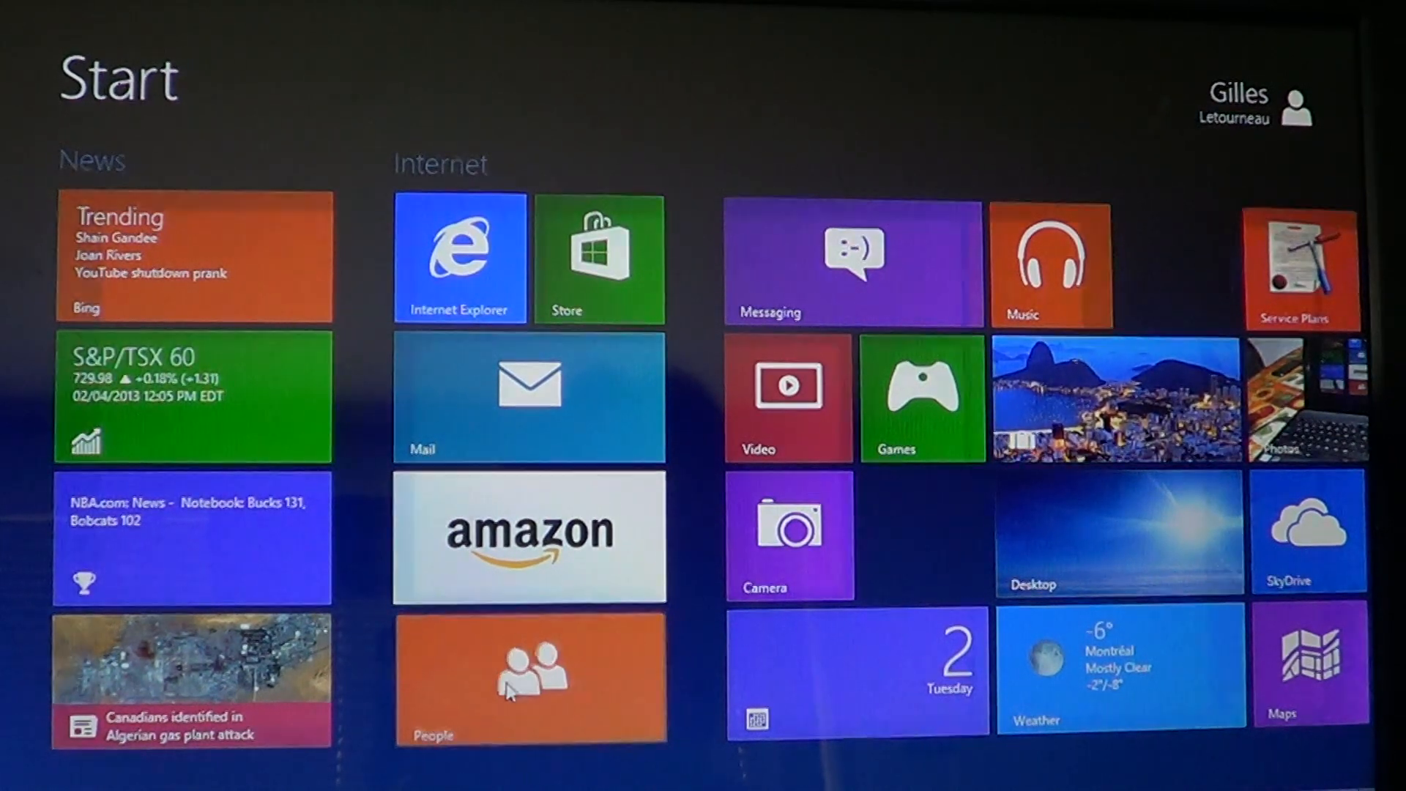
{"action": "left_click", "coordinate": [529, 688]}
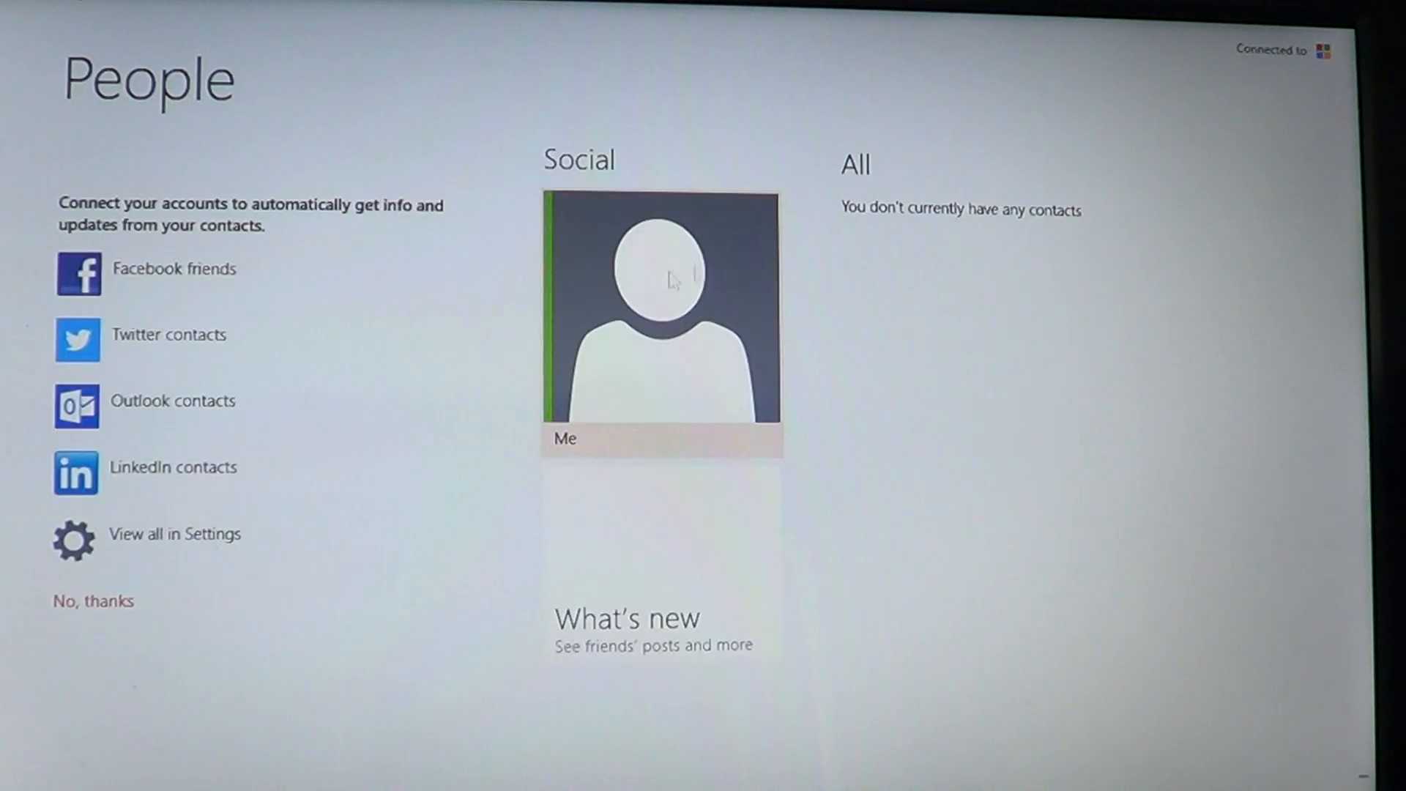
{"action": "mouse_move", "coordinate": [145, 276]}
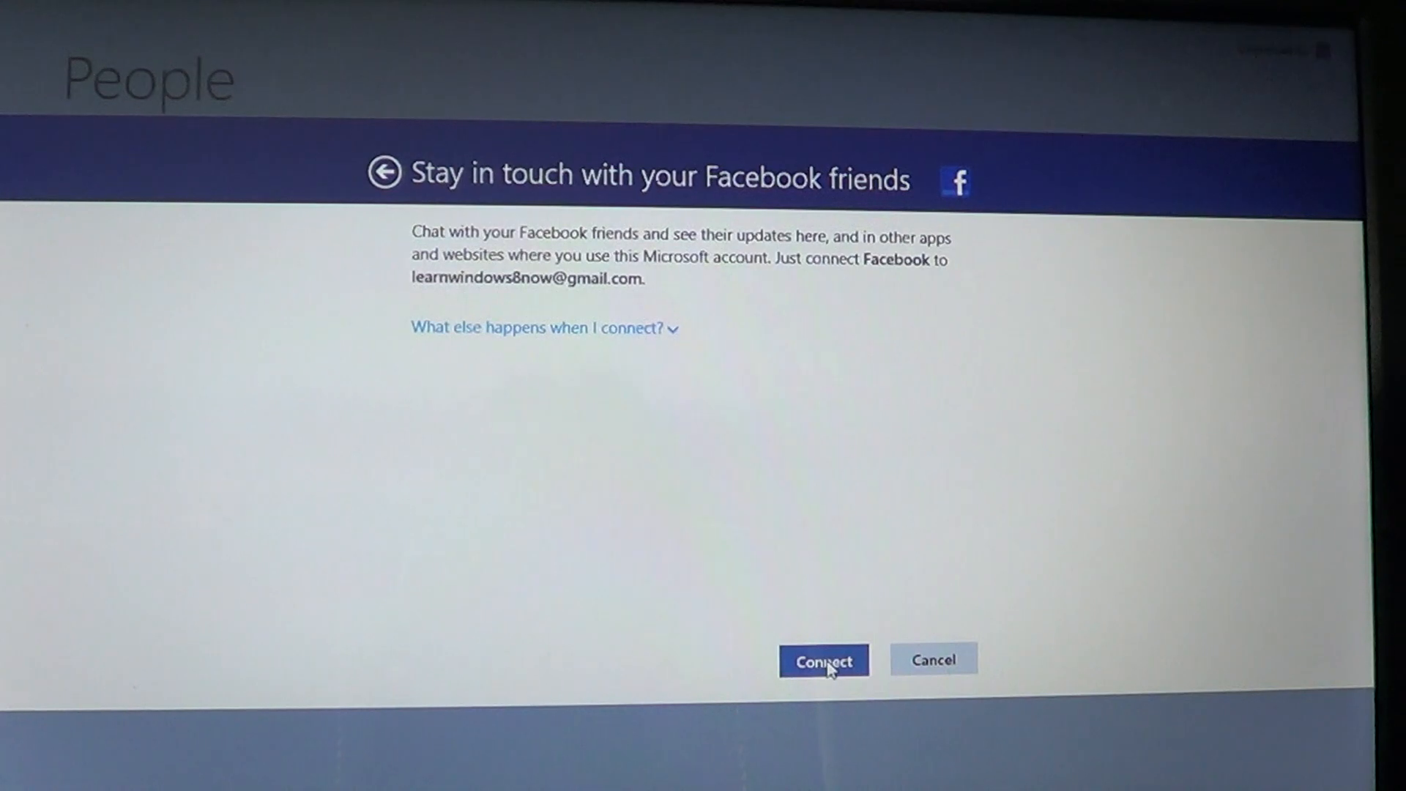
{"action": "left_click", "coordinate": [826, 661]}
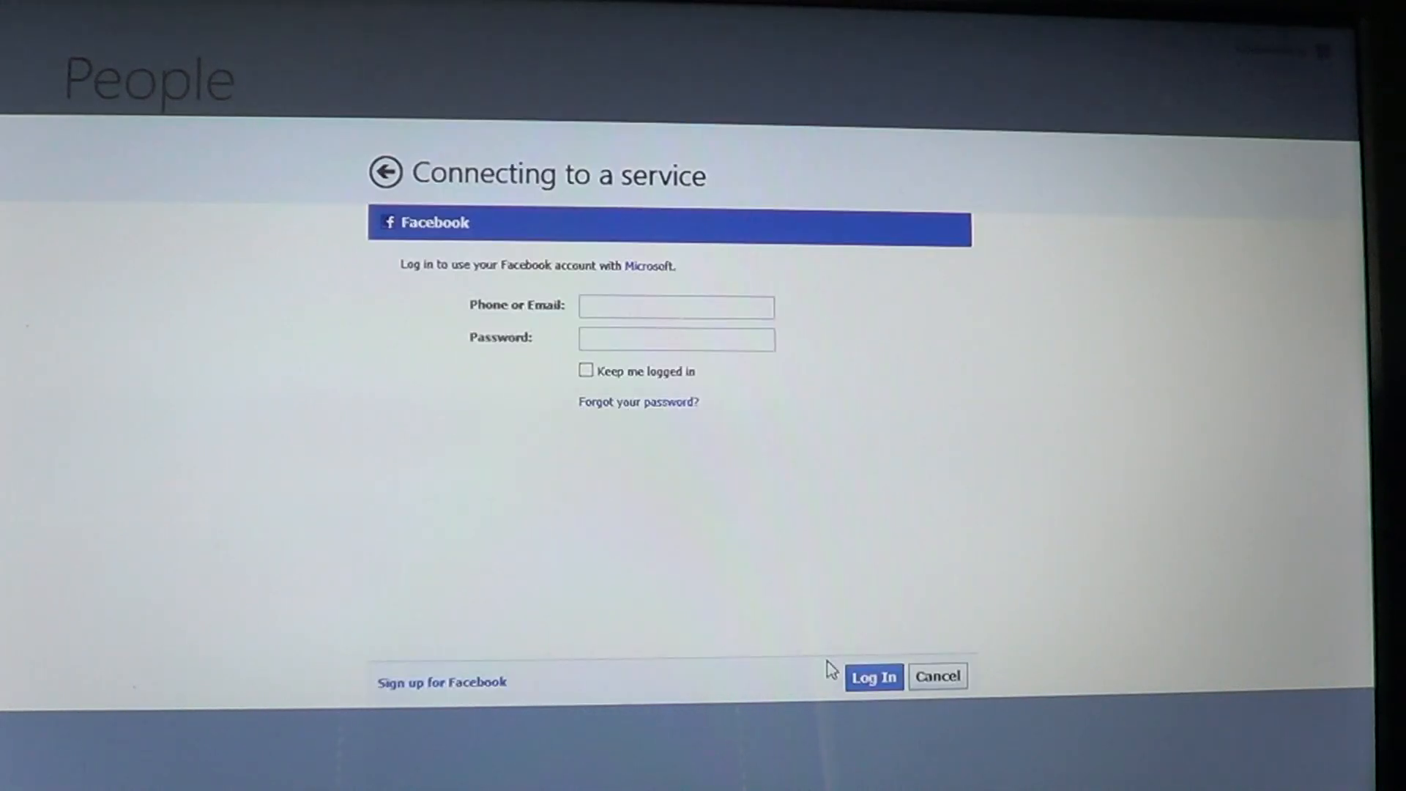
{"action": "left_click", "coordinate": [676, 307]}
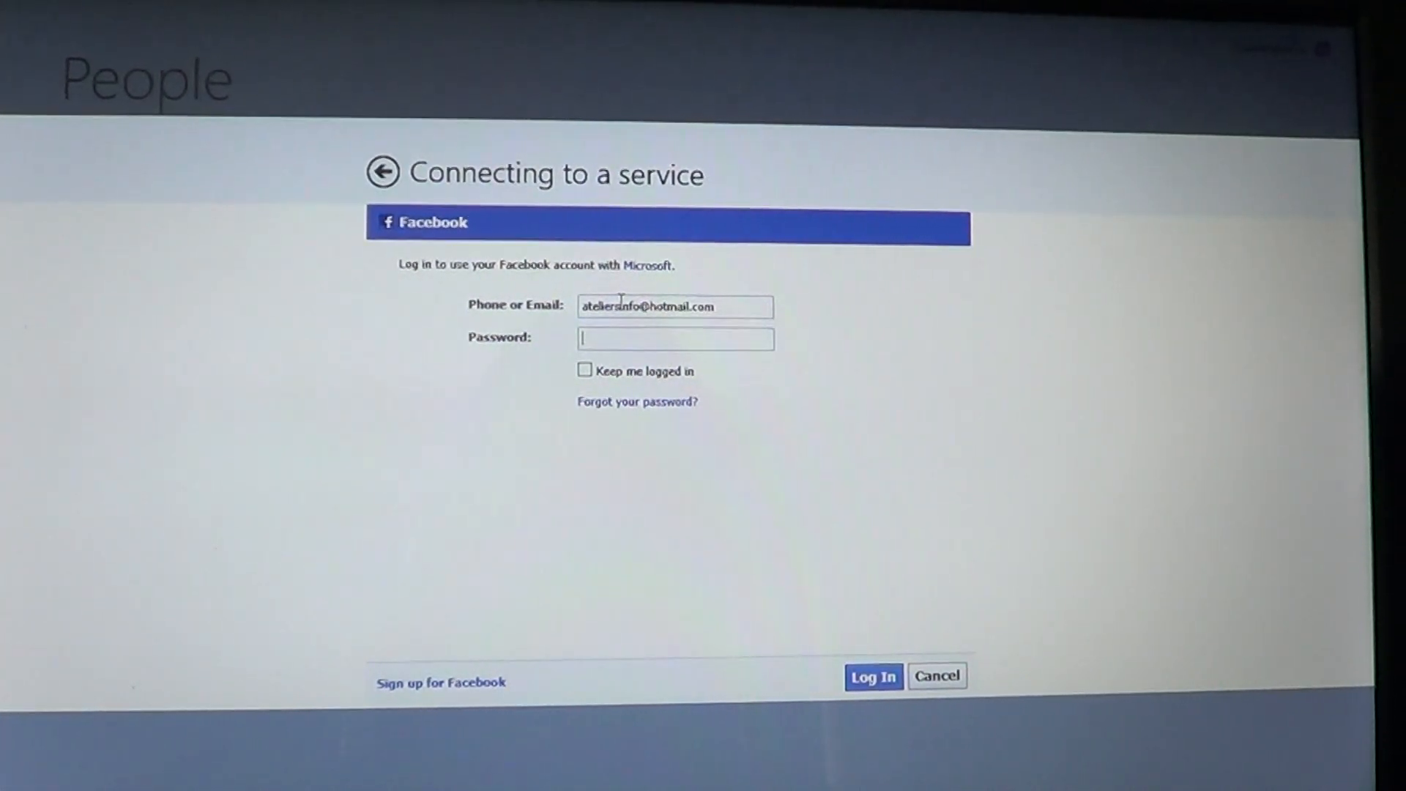
{"action": "type", "text": "•••••"}
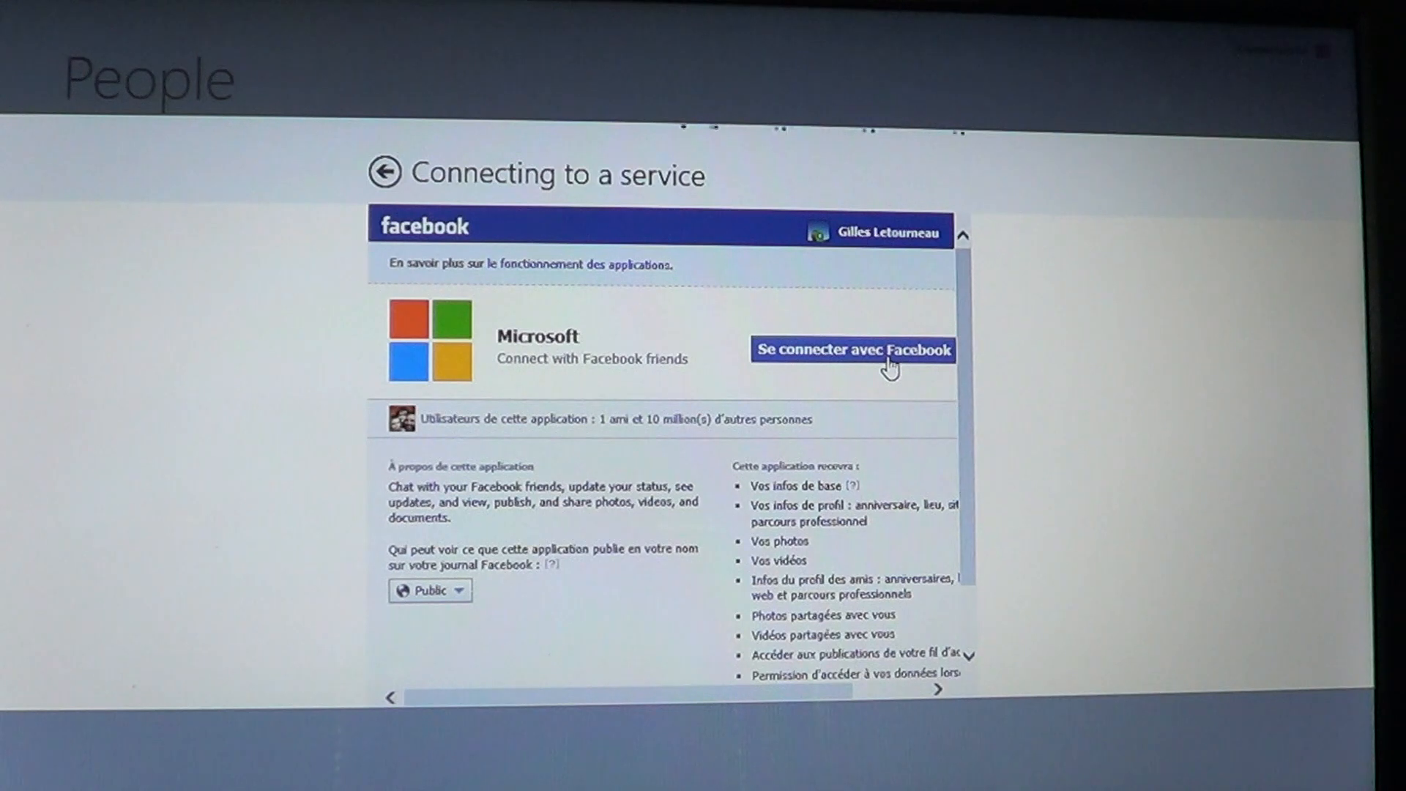
Step: Approve 'Se connecter avec Facebook' and grant Microsoft the extra permissions with 'Autoriser'
{"action": "left_click", "coordinate": [852, 350]}
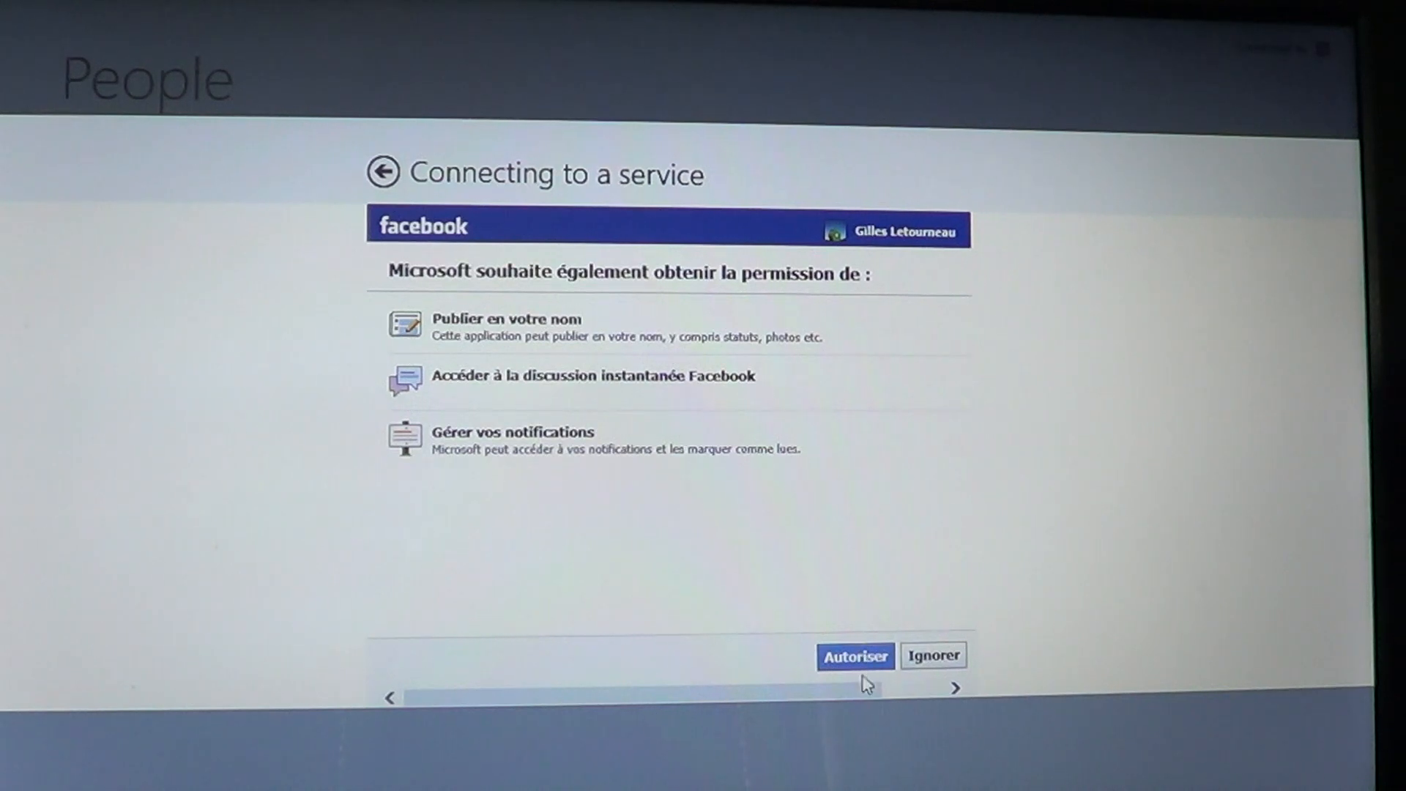
{"action": "left_click", "coordinate": [856, 655]}
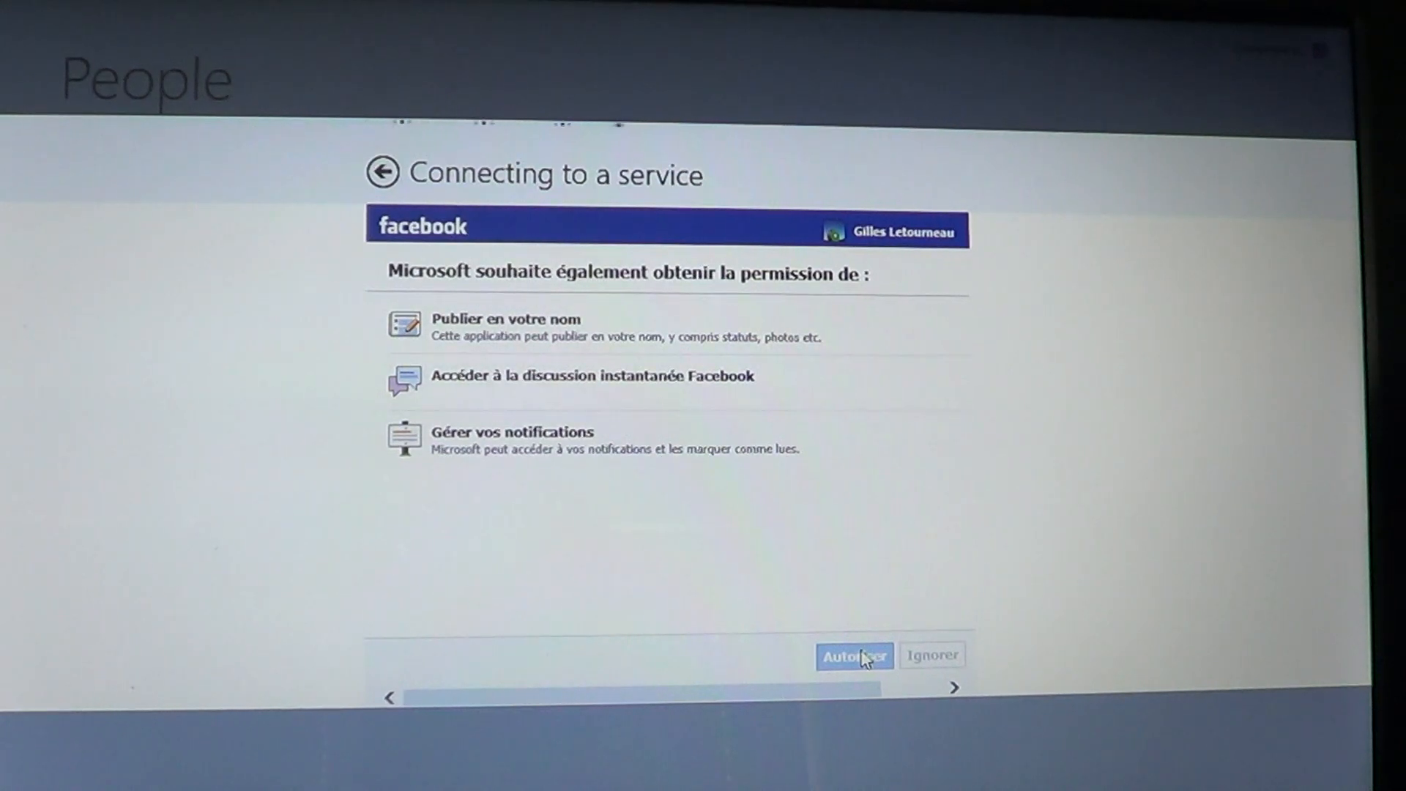
{"action": "left_click", "coordinate": [855, 655]}
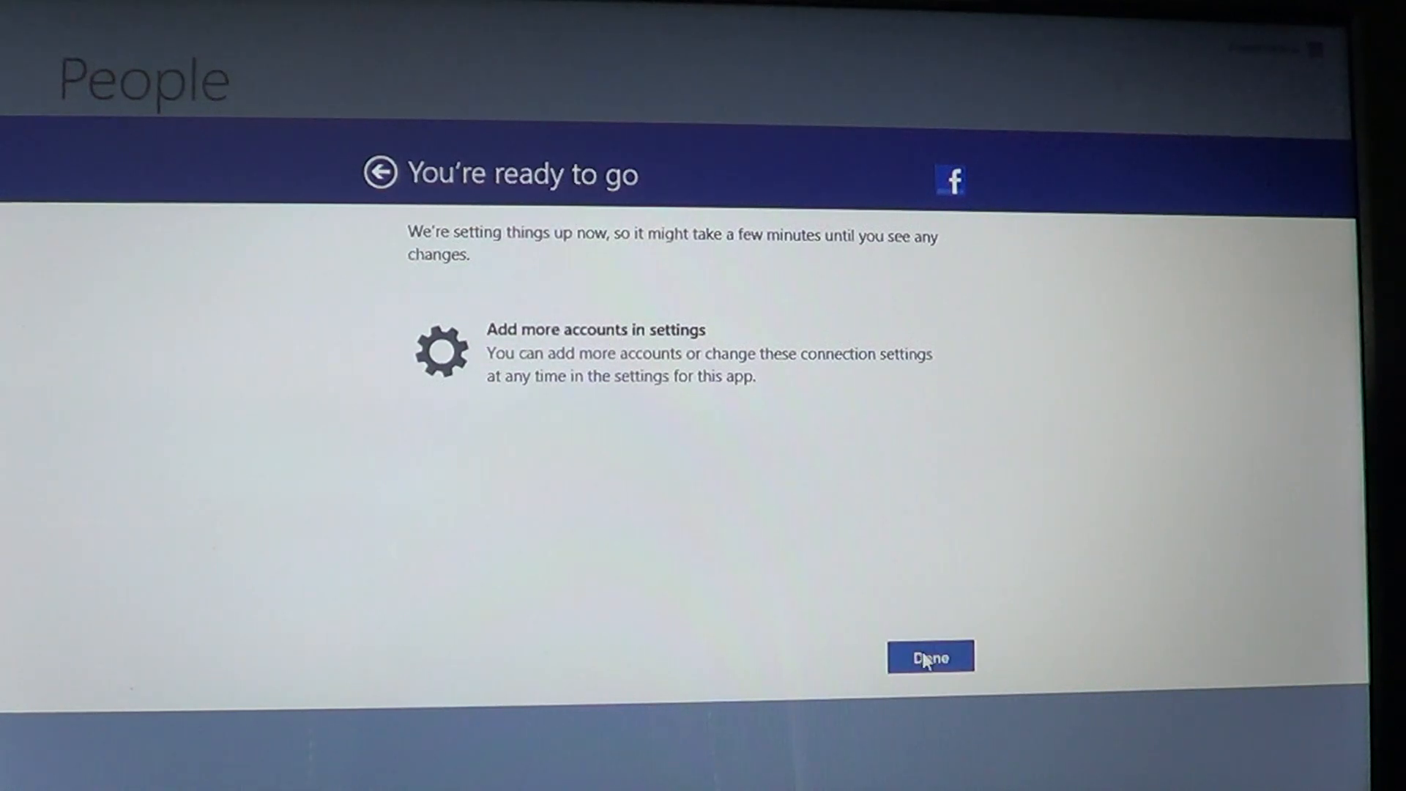
Step: Finish the Facebook connection with Done and relaunch the People app
{"action": "left_click", "coordinate": [934, 655]}
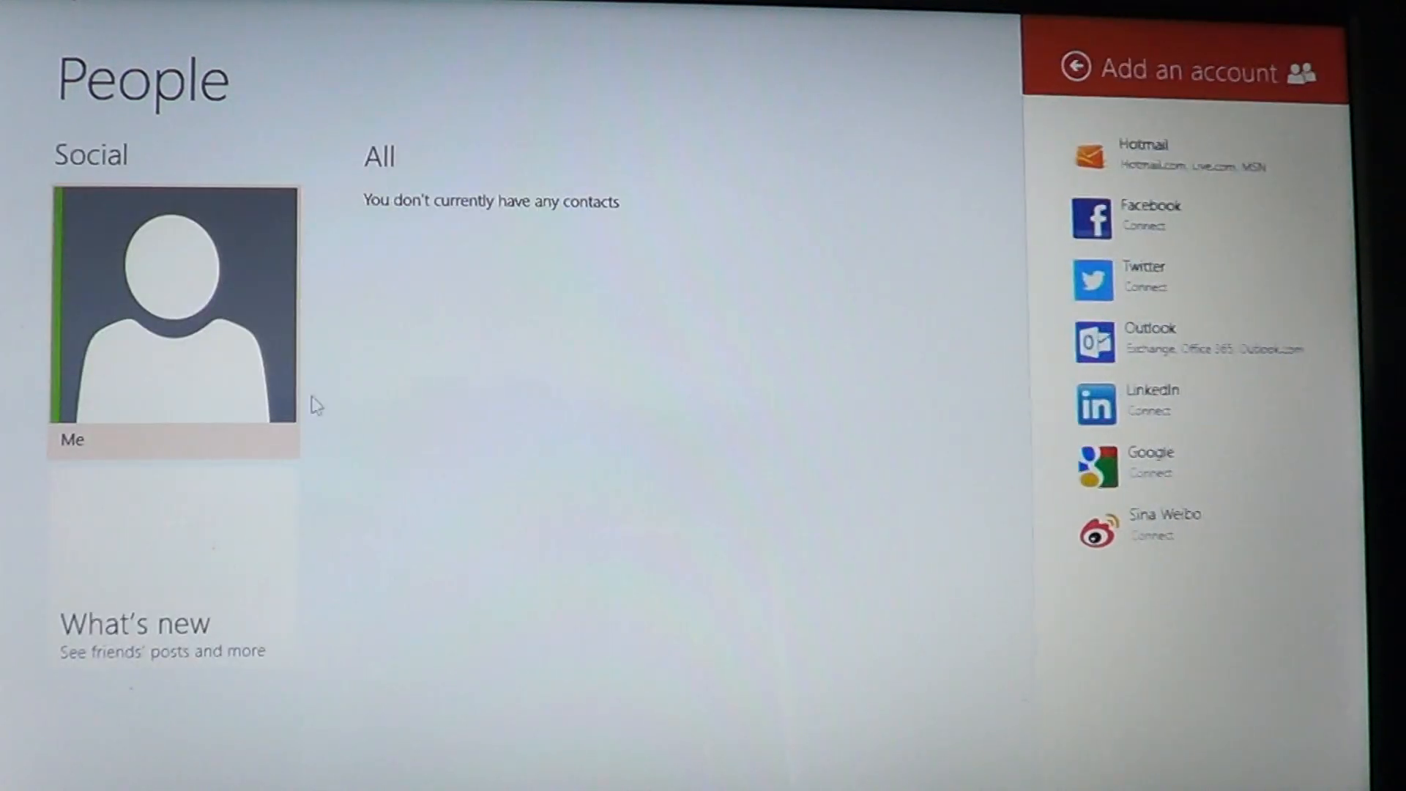
{"action": "mouse_move", "coordinate": [925, 435]}
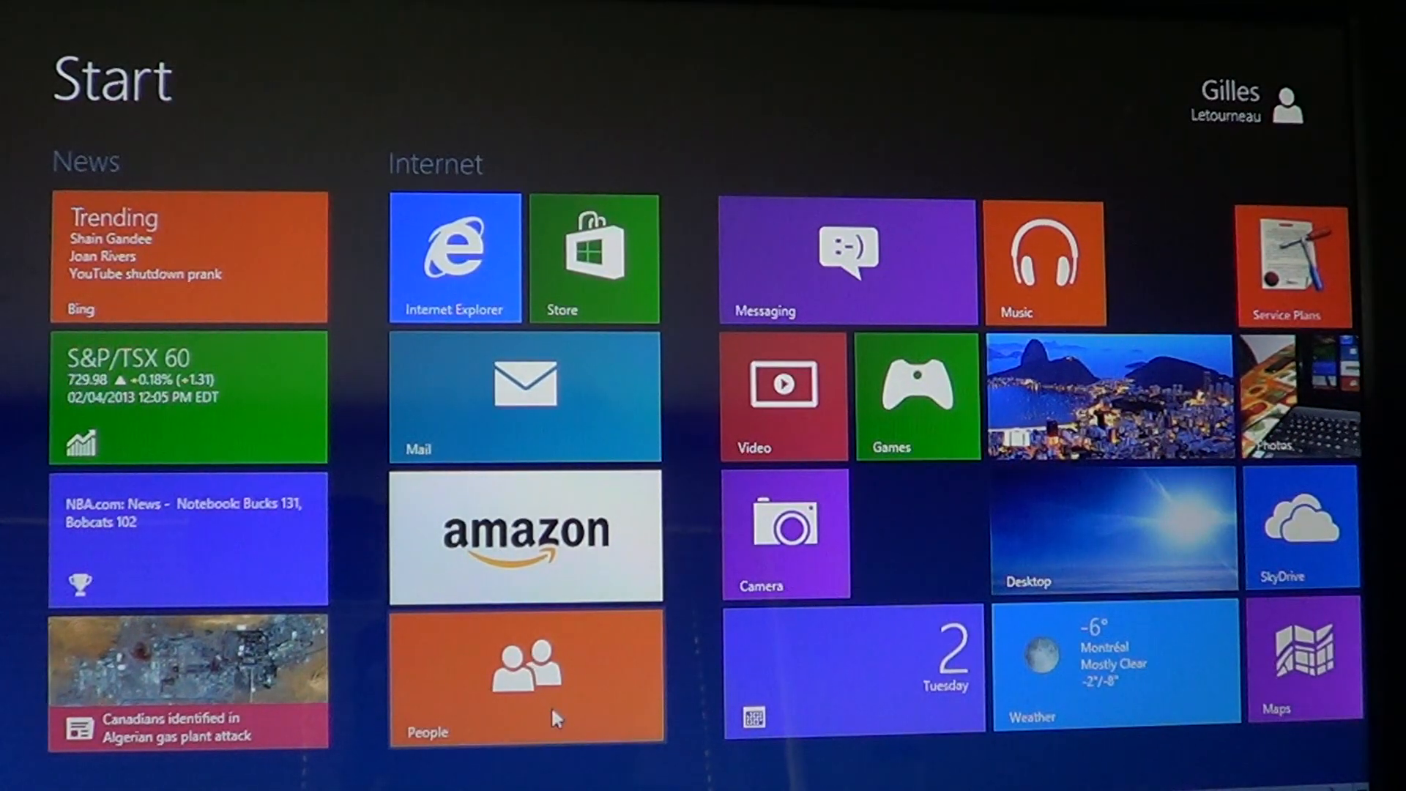
{"action": "left_click", "coordinate": [532, 677]}
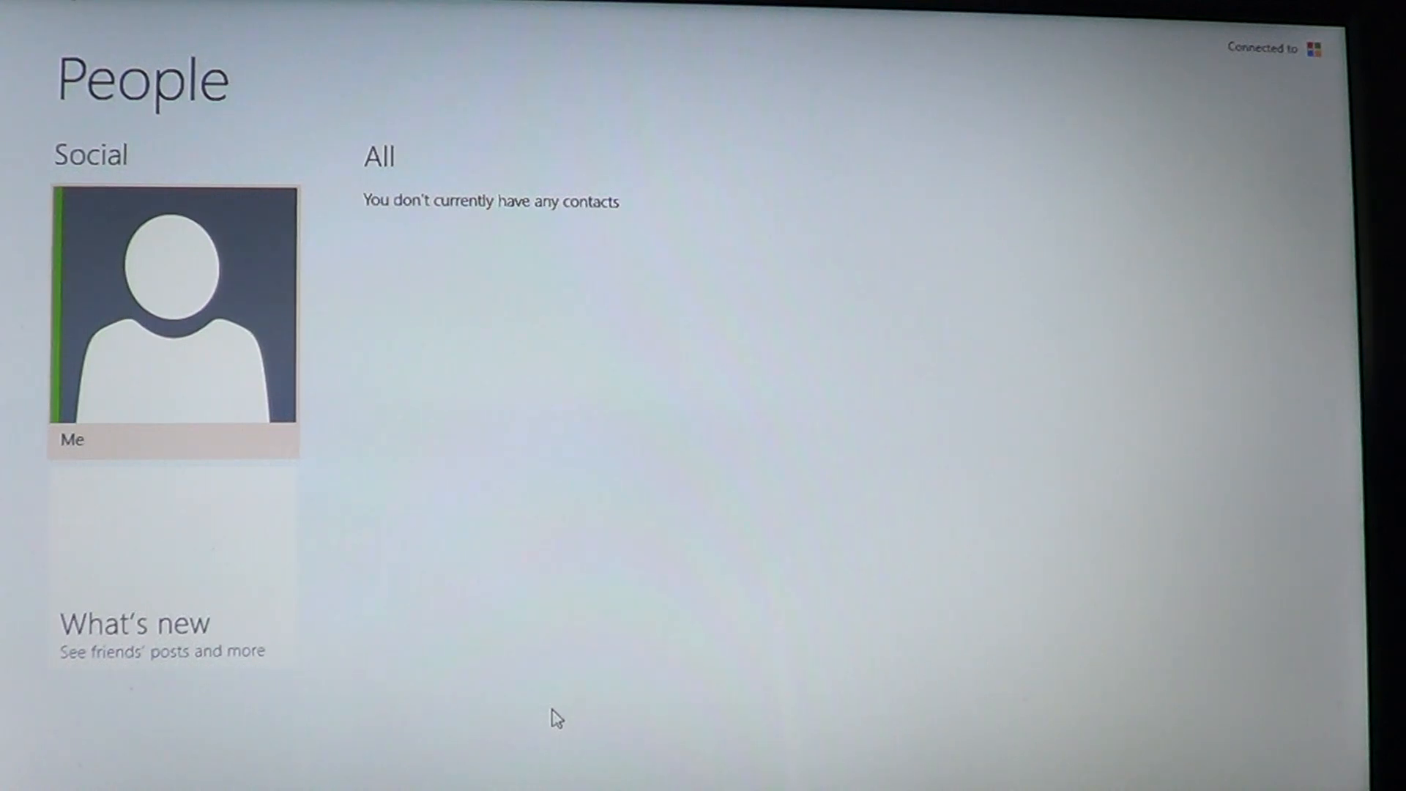
{"action": "mouse_move", "coordinate": [625, 603]}
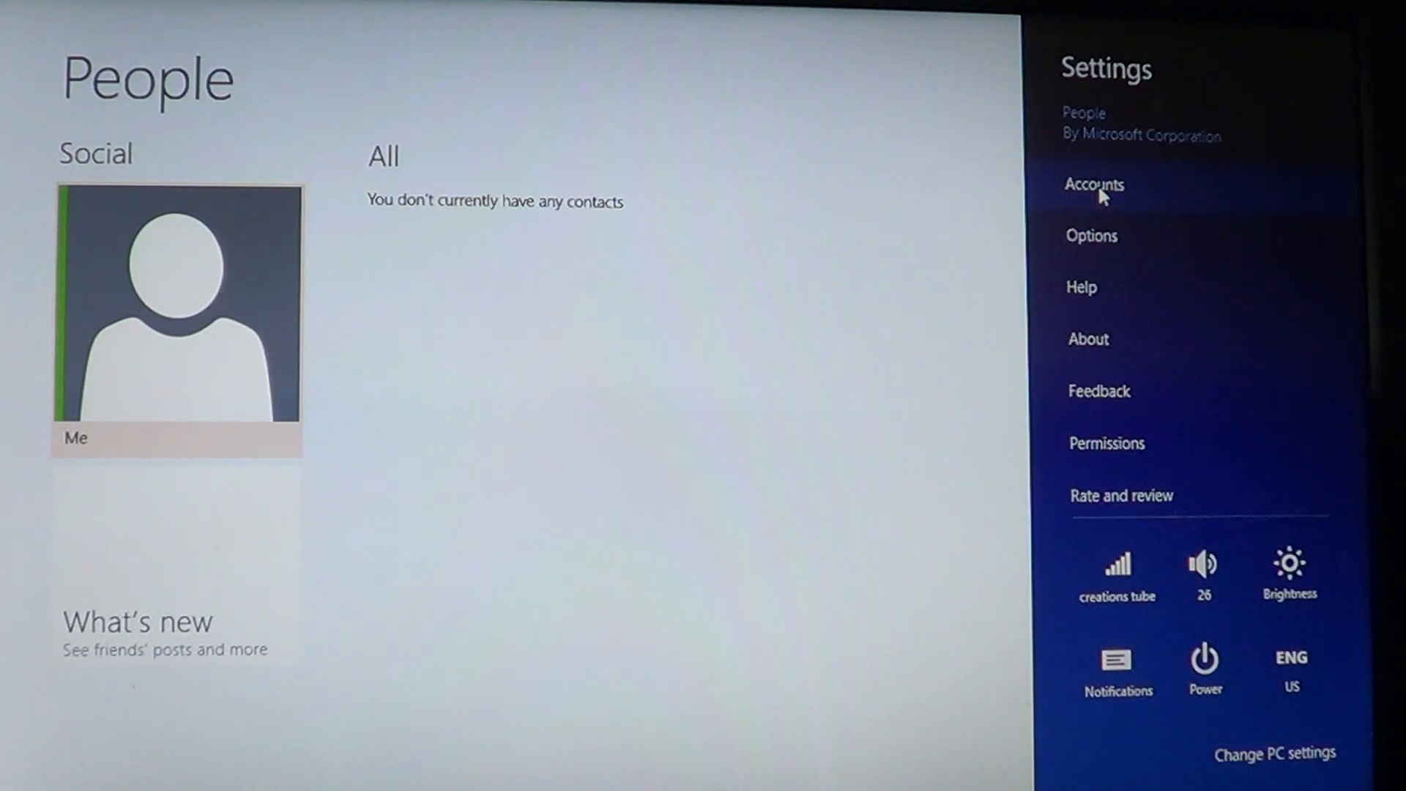
Step: From the connected accounts pane, add another account and choose Google
{"action": "left_click", "coordinate": [1094, 186]}
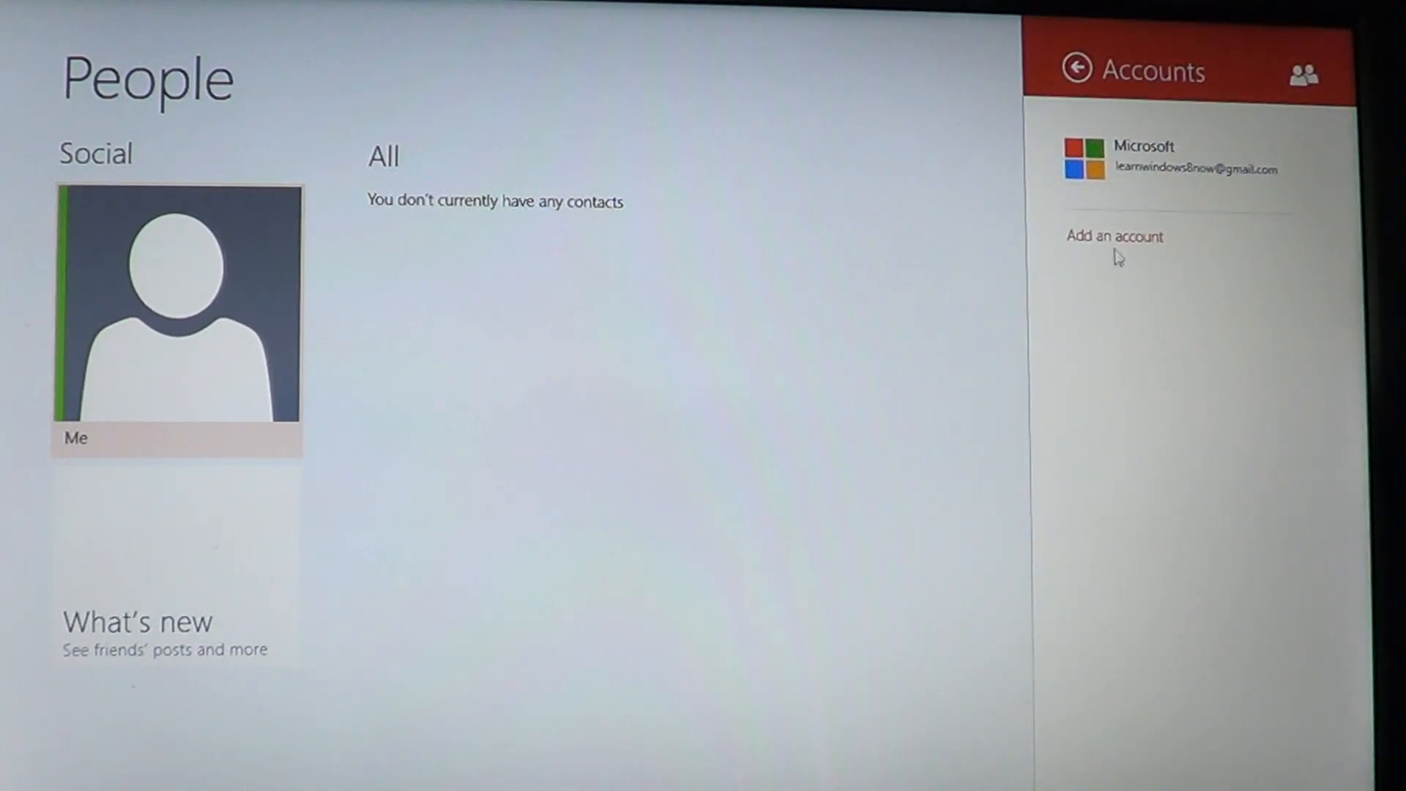
{"action": "left_click", "coordinate": [1114, 237]}
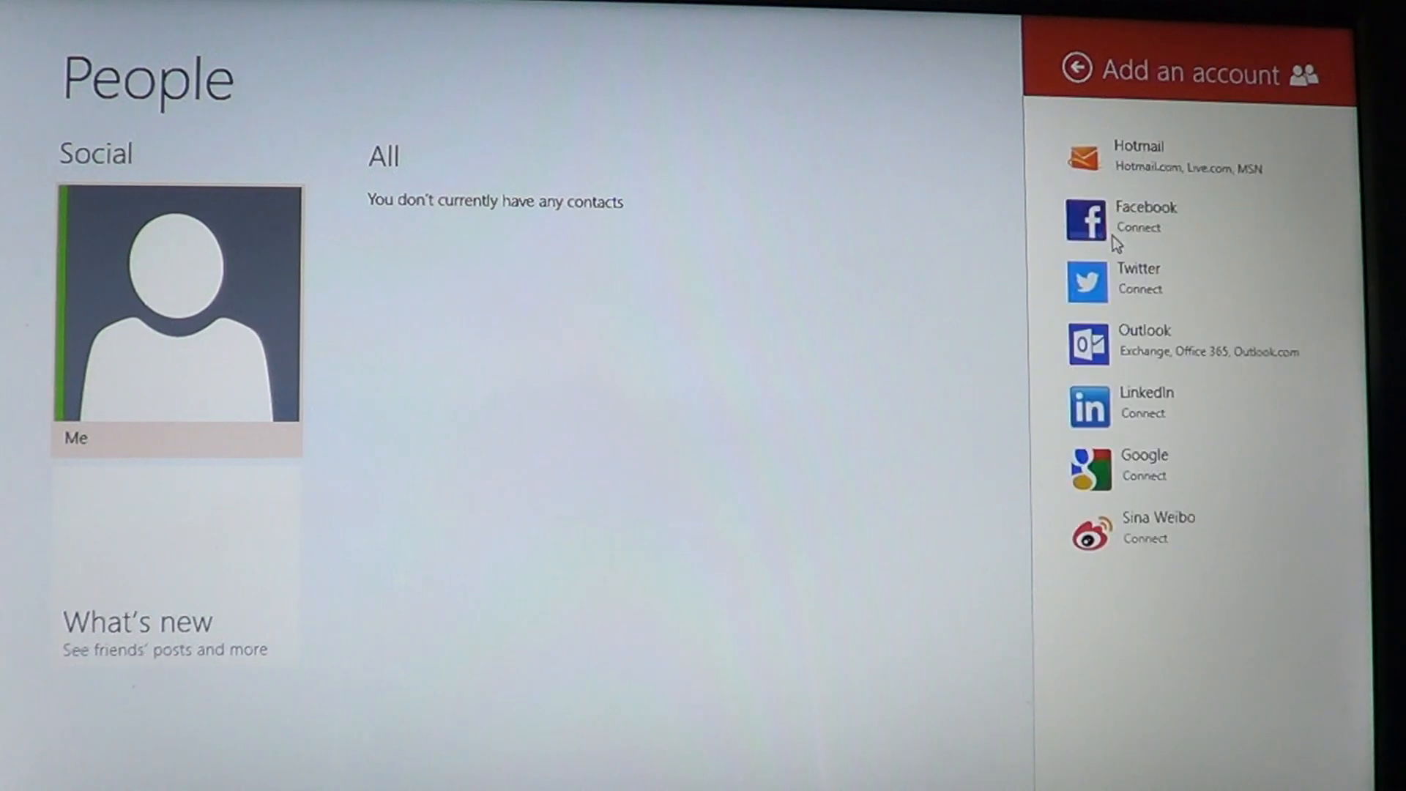
{"action": "mouse_move", "coordinate": [1142, 234]}
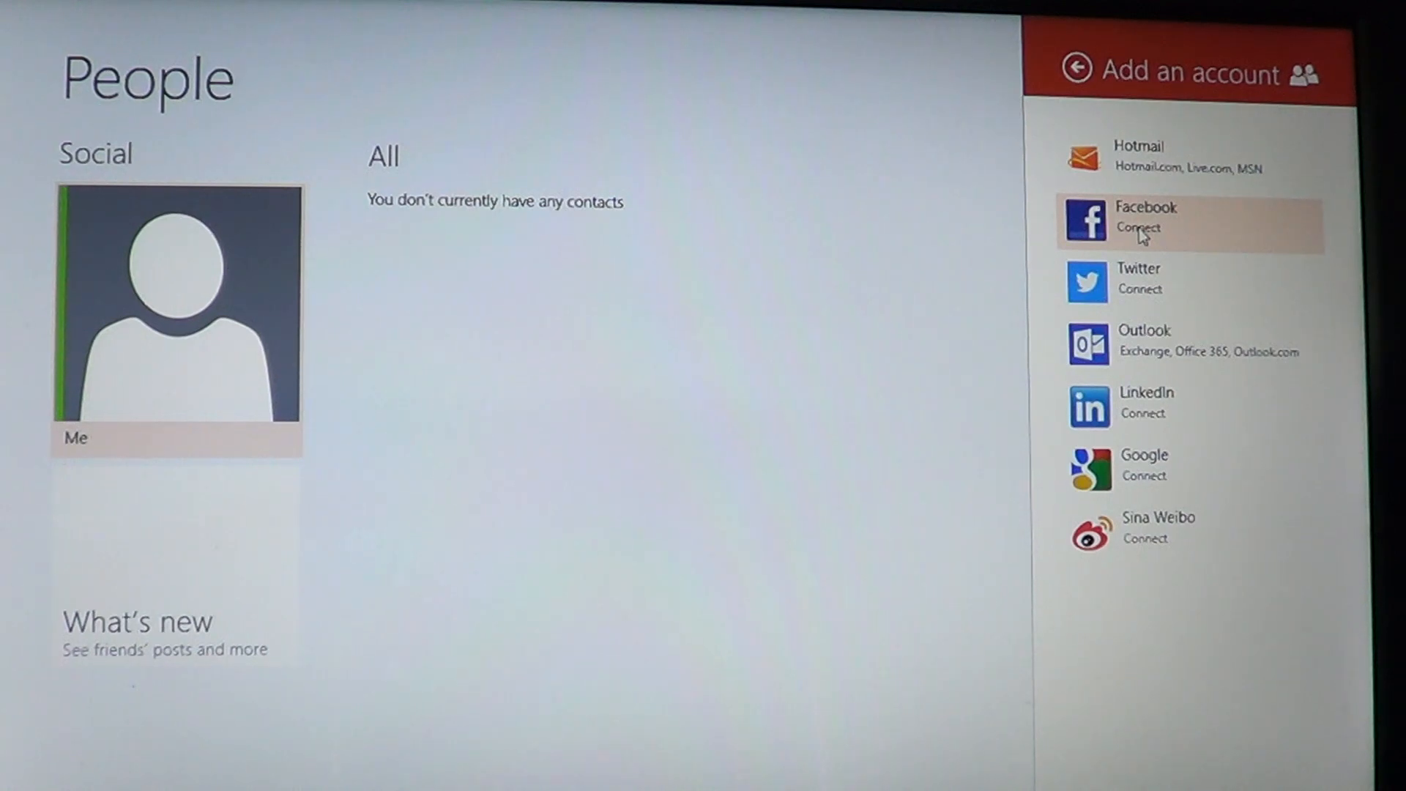
{"action": "mouse_move", "coordinate": [1158, 458]}
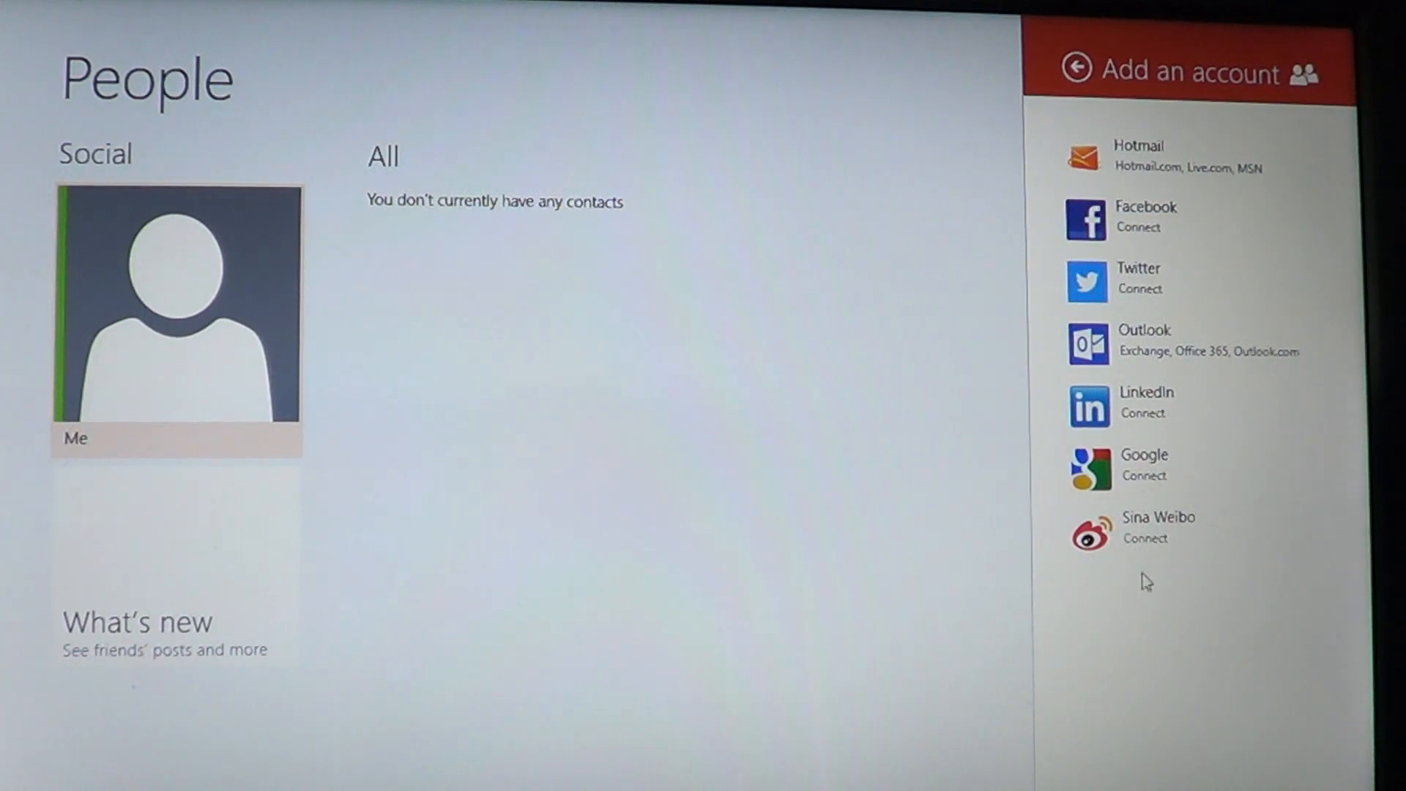
{"action": "mouse_move", "coordinate": [893, 466]}
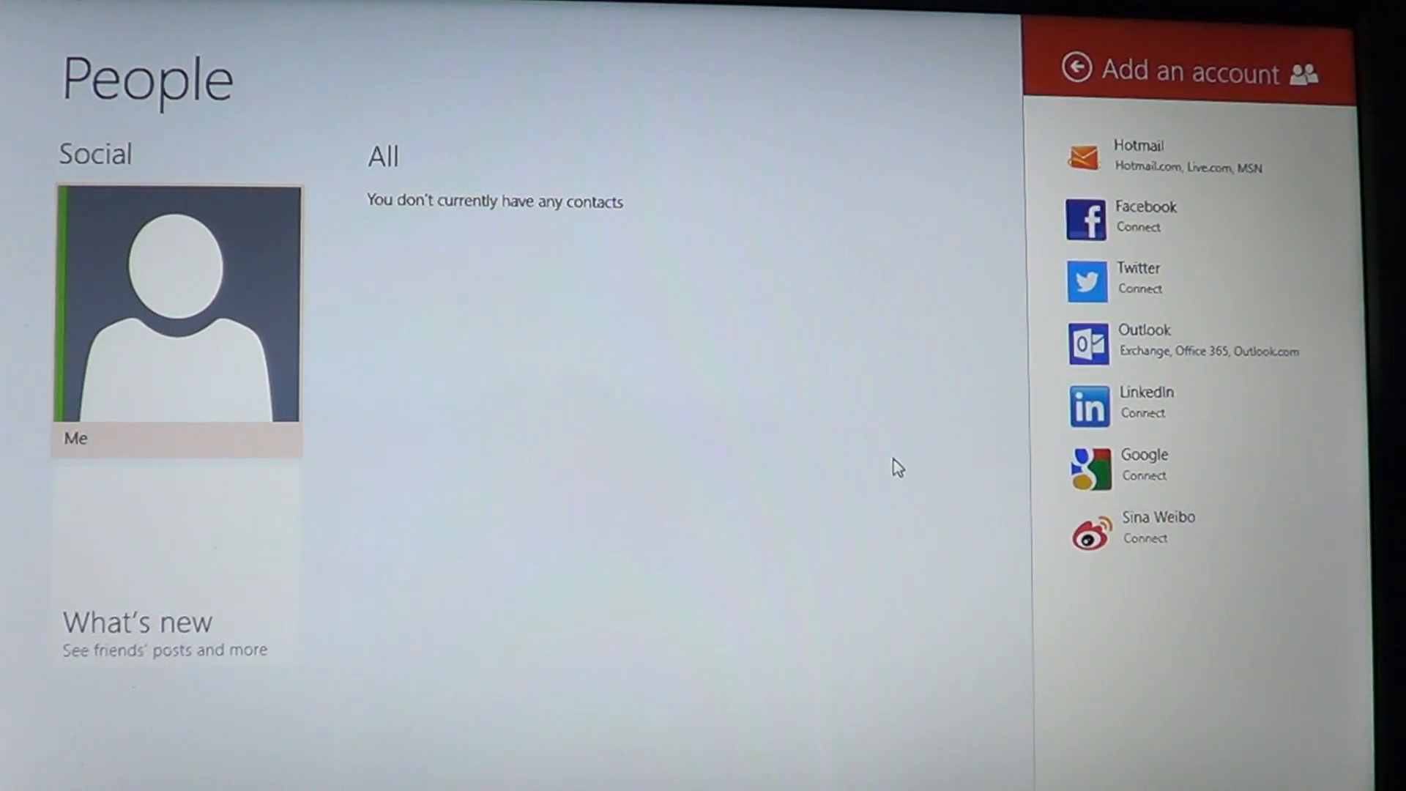
{"action": "mouse_move", "coordinate": [1187, 482]}
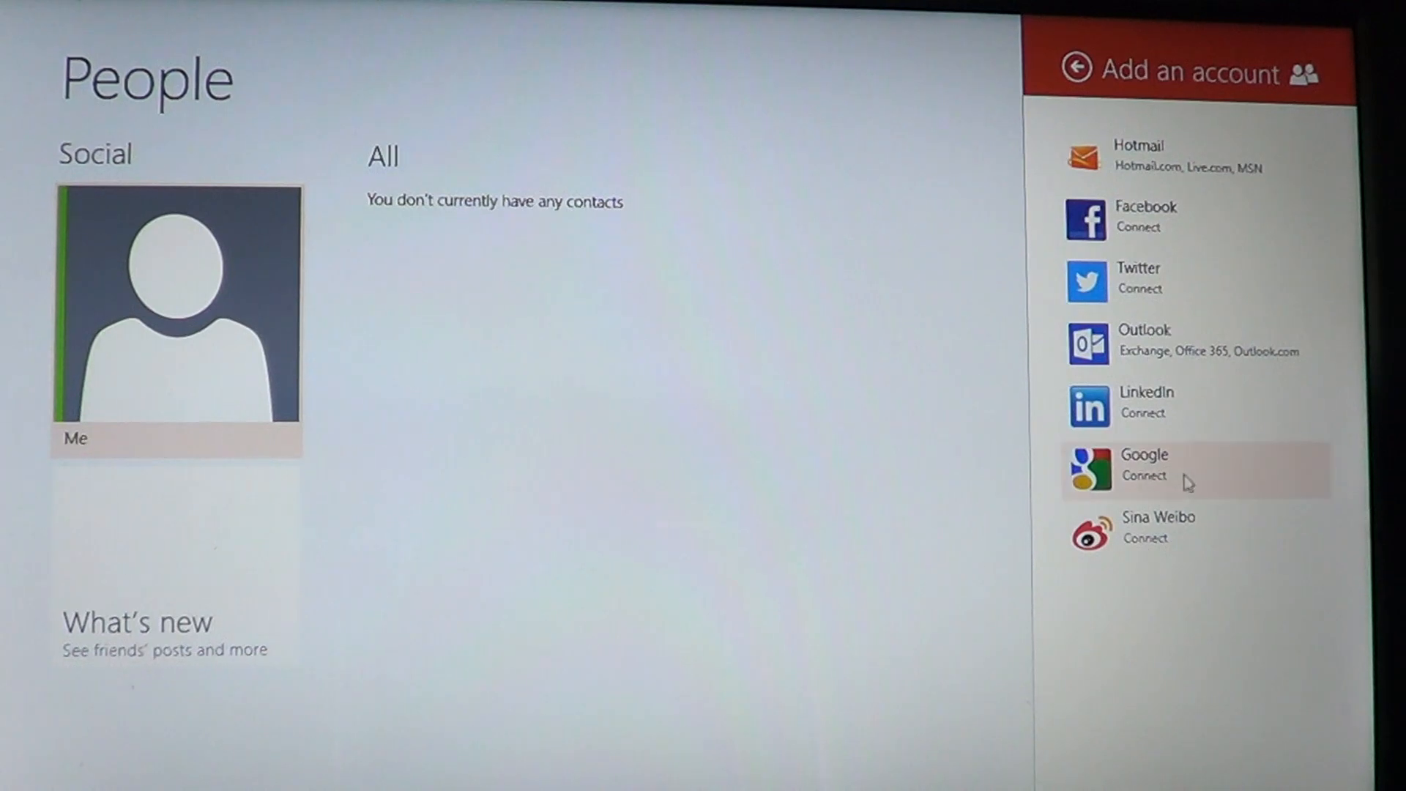
{"action": "left_click", "coordinate": [1158, 471]}
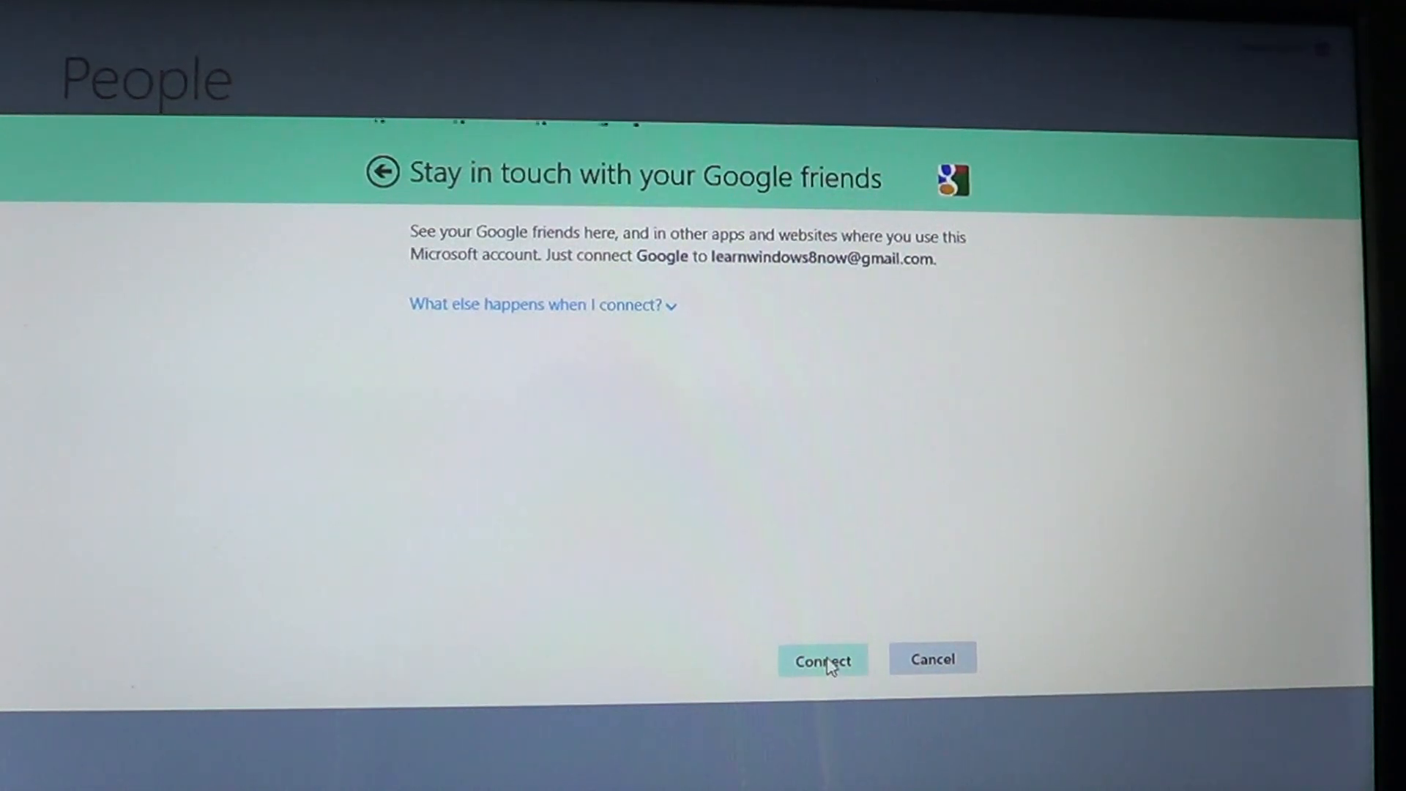
{"action": "left_click", "coordinate": [824, 659]}
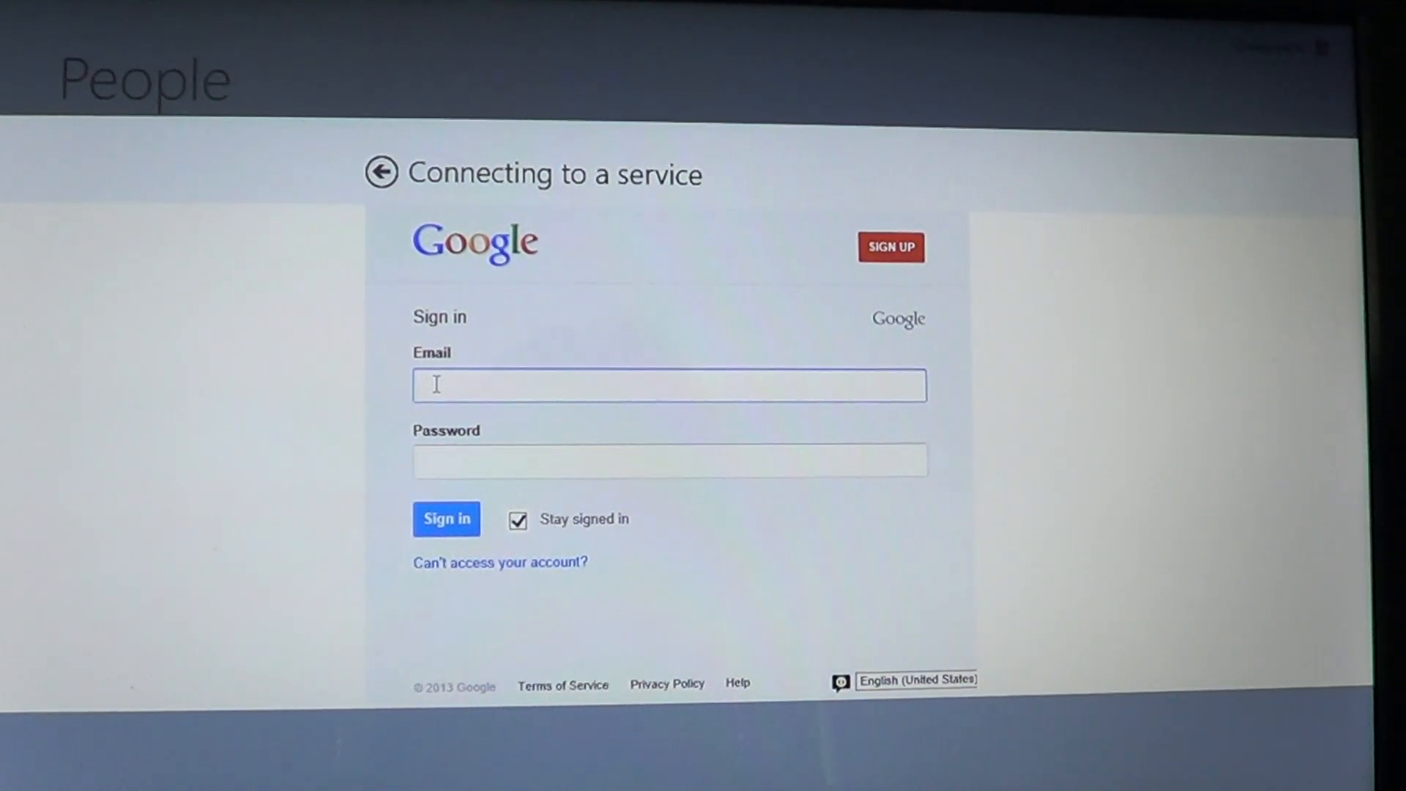
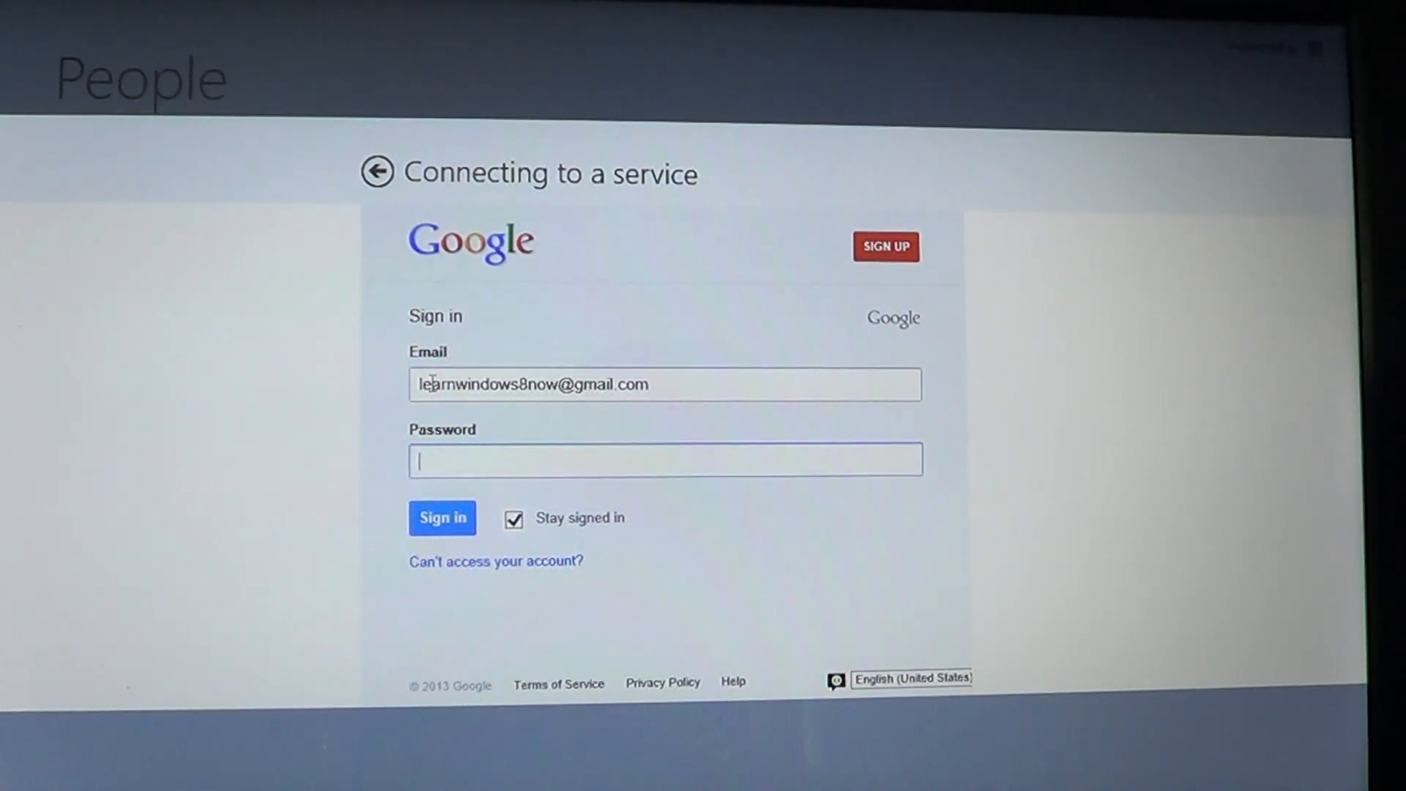
{"action": "type", "text": "•••••"}
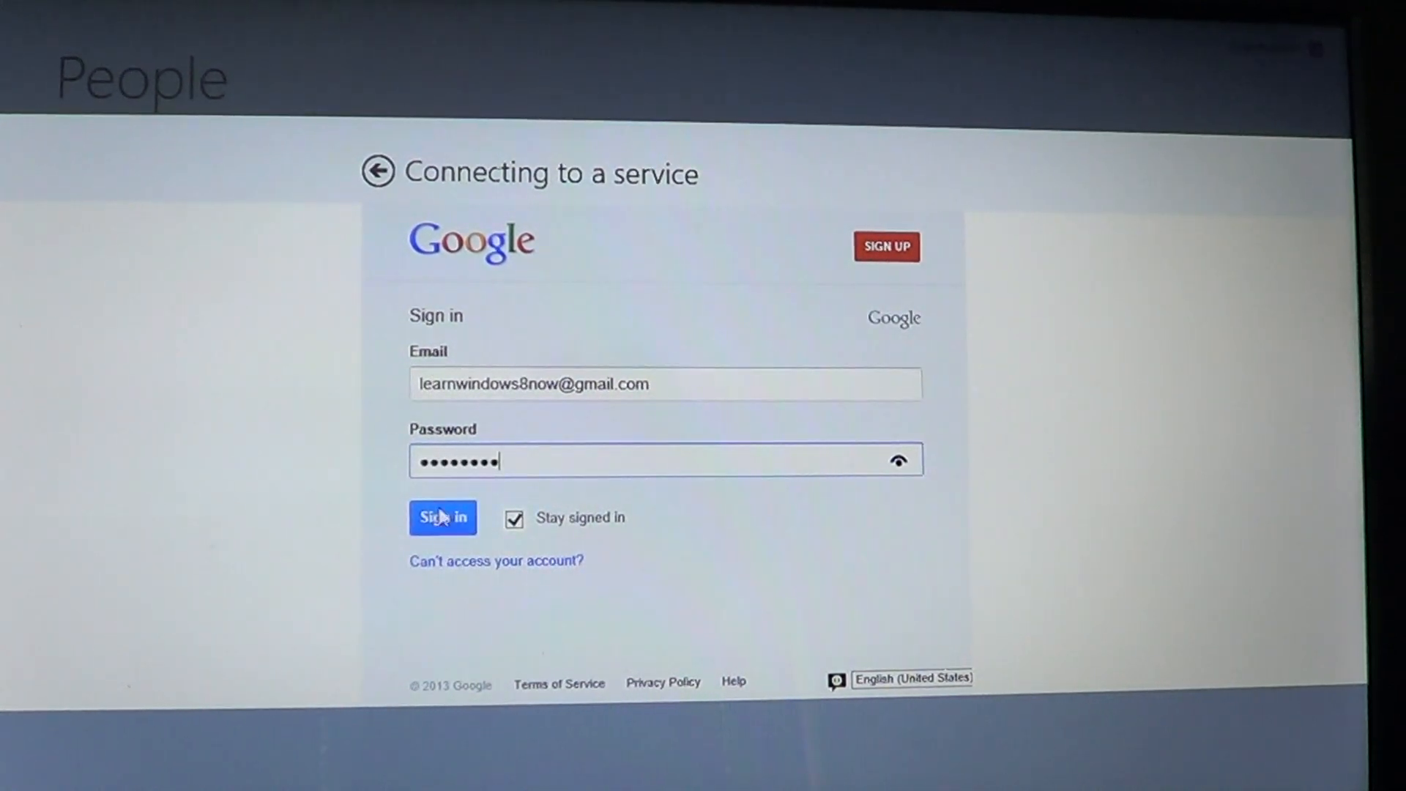
{"action": "left_click", "coordinate": [442, 518]}
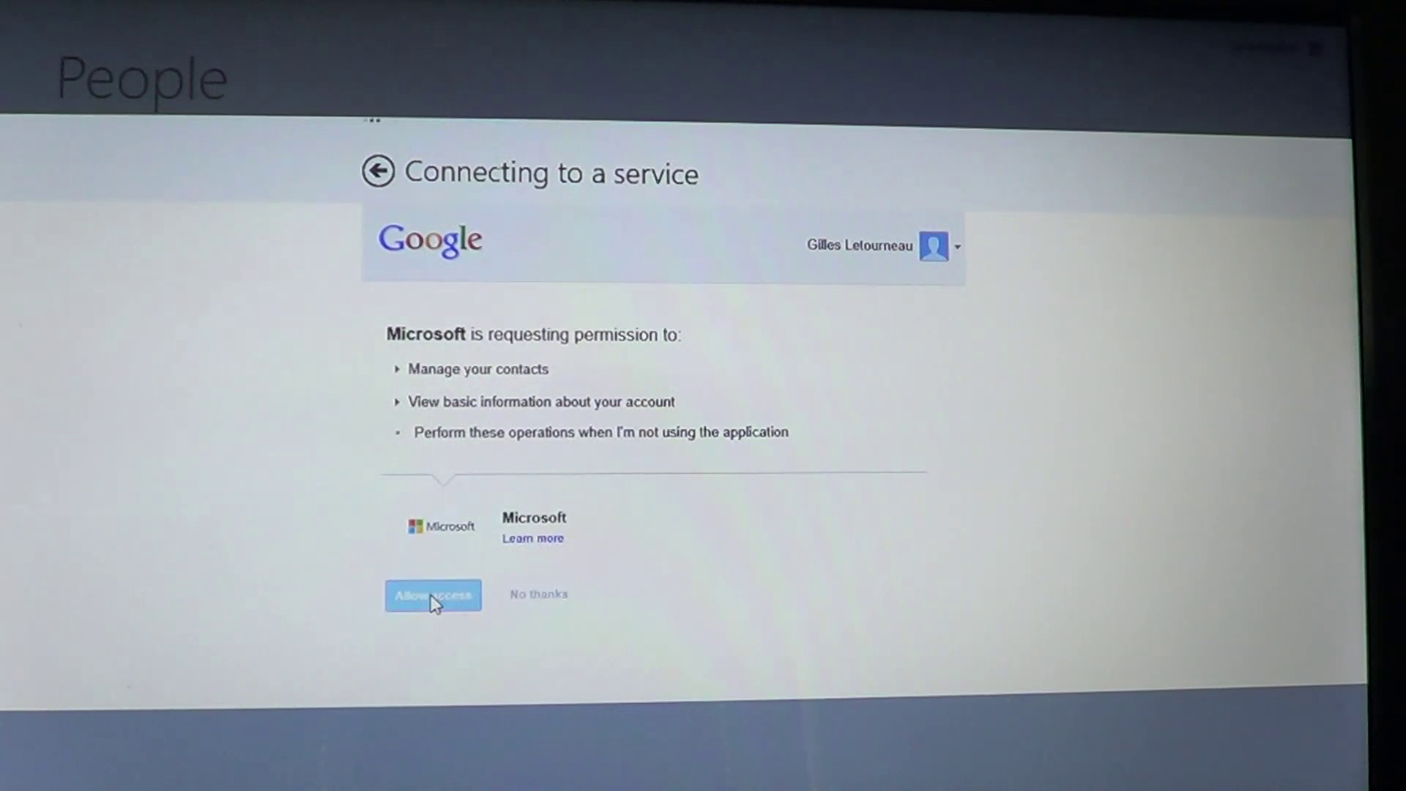
Step: Allow Microsoft access to Google contacts, finish setup, and close People
{"action": "left_click", "coordinate": [433, 596]}
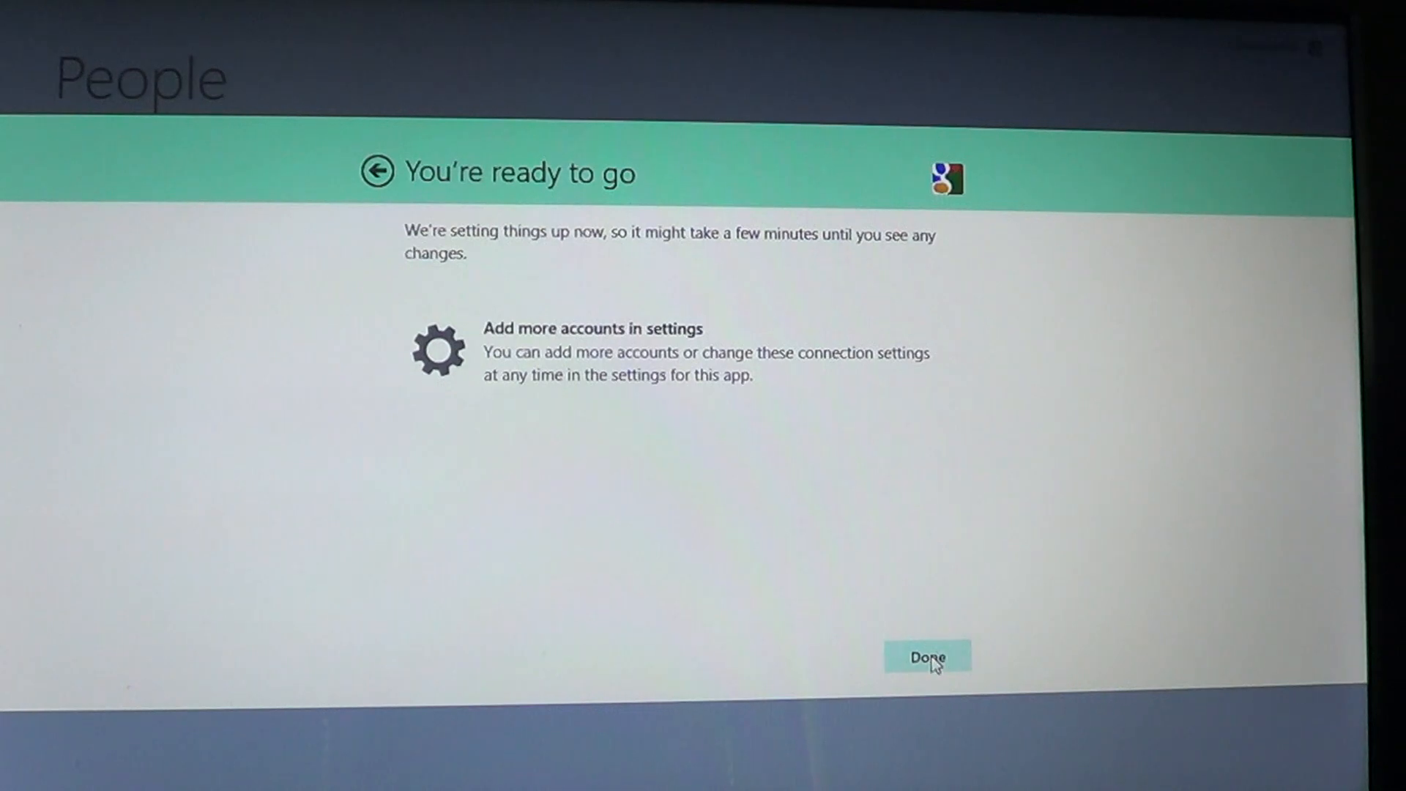
{"action": "left_click", "coordinate": [929, 657]}
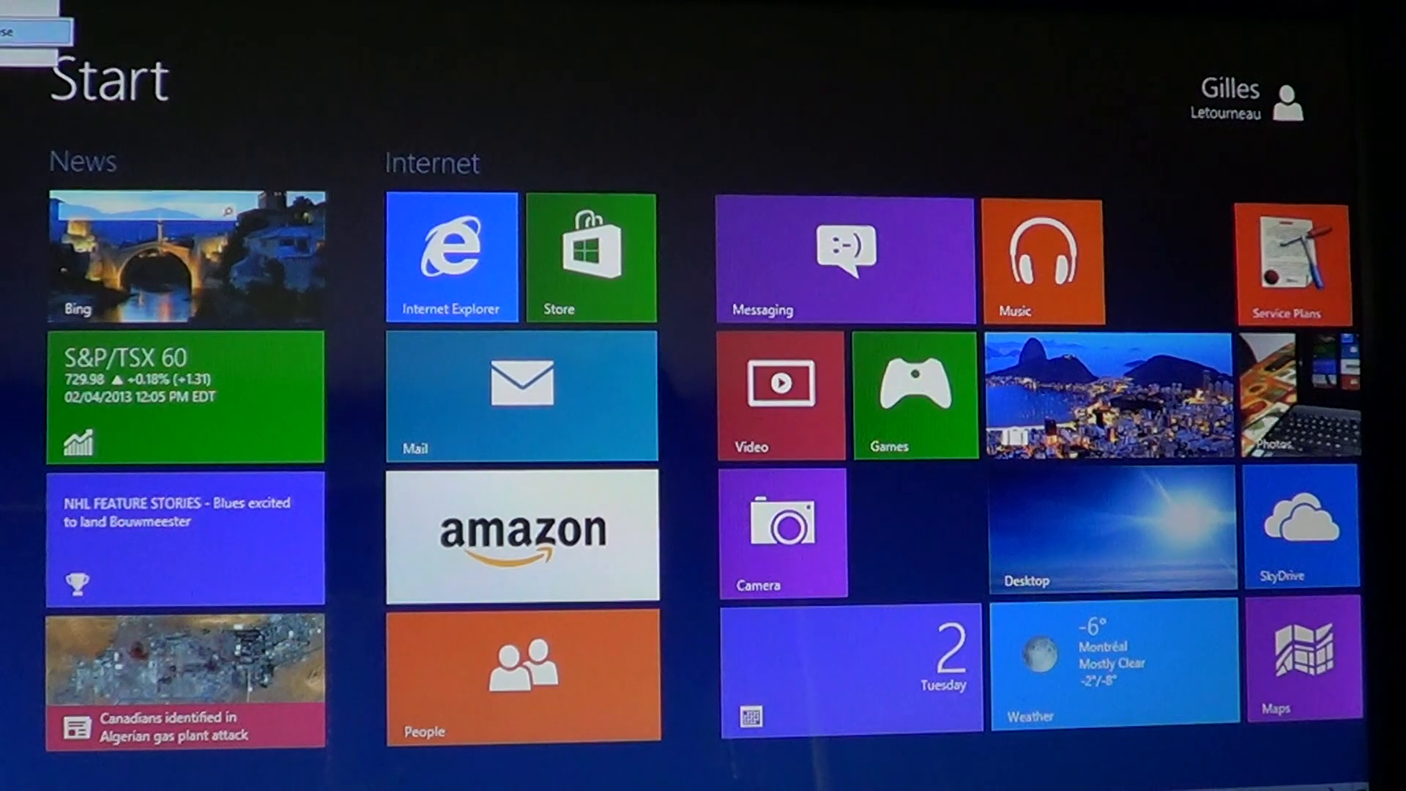
{"action": "left_click", "coordinate": [522, 679]}
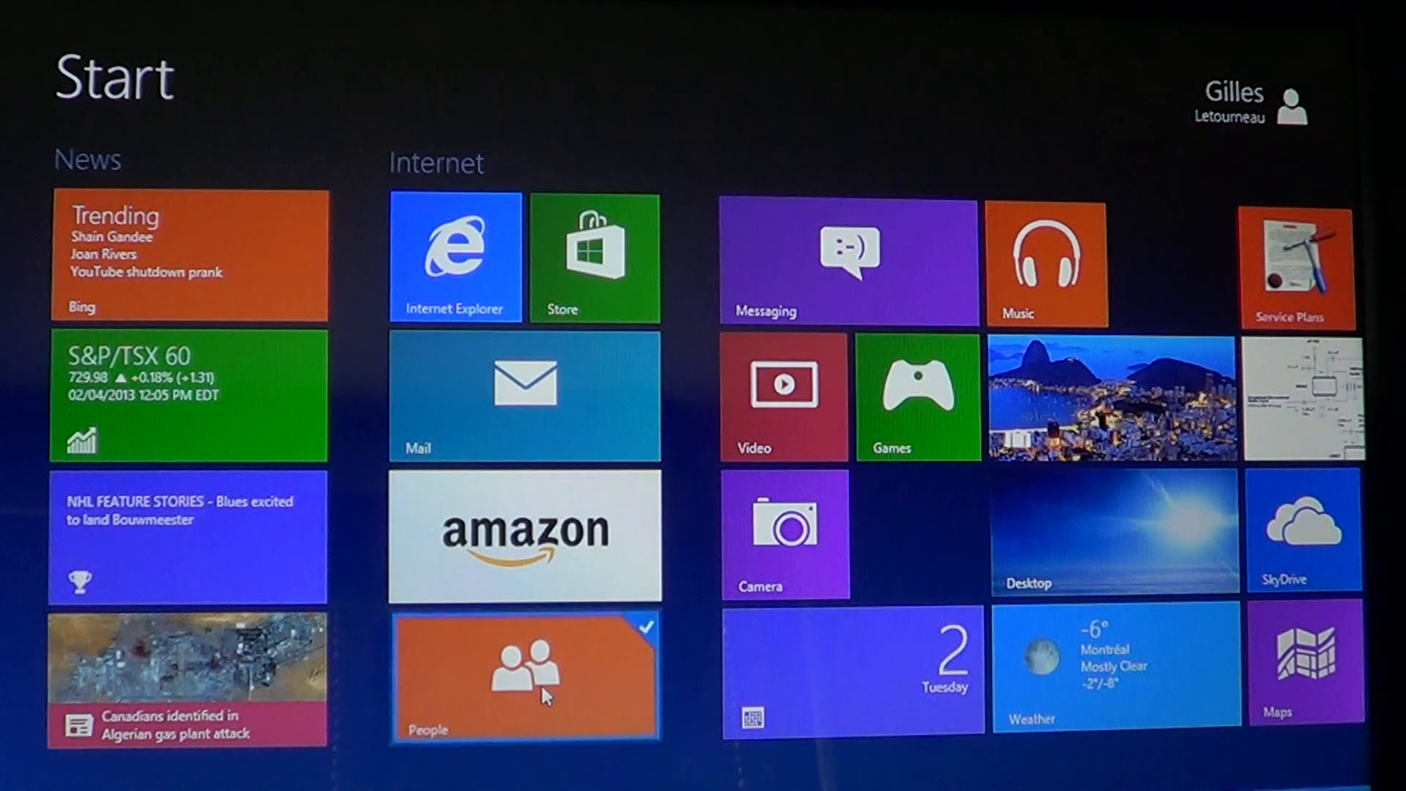
Step: Bring up the People tile's options, then launch the app to see synced contacts
{"action": "right_click", "coordinate": [543, 694]}
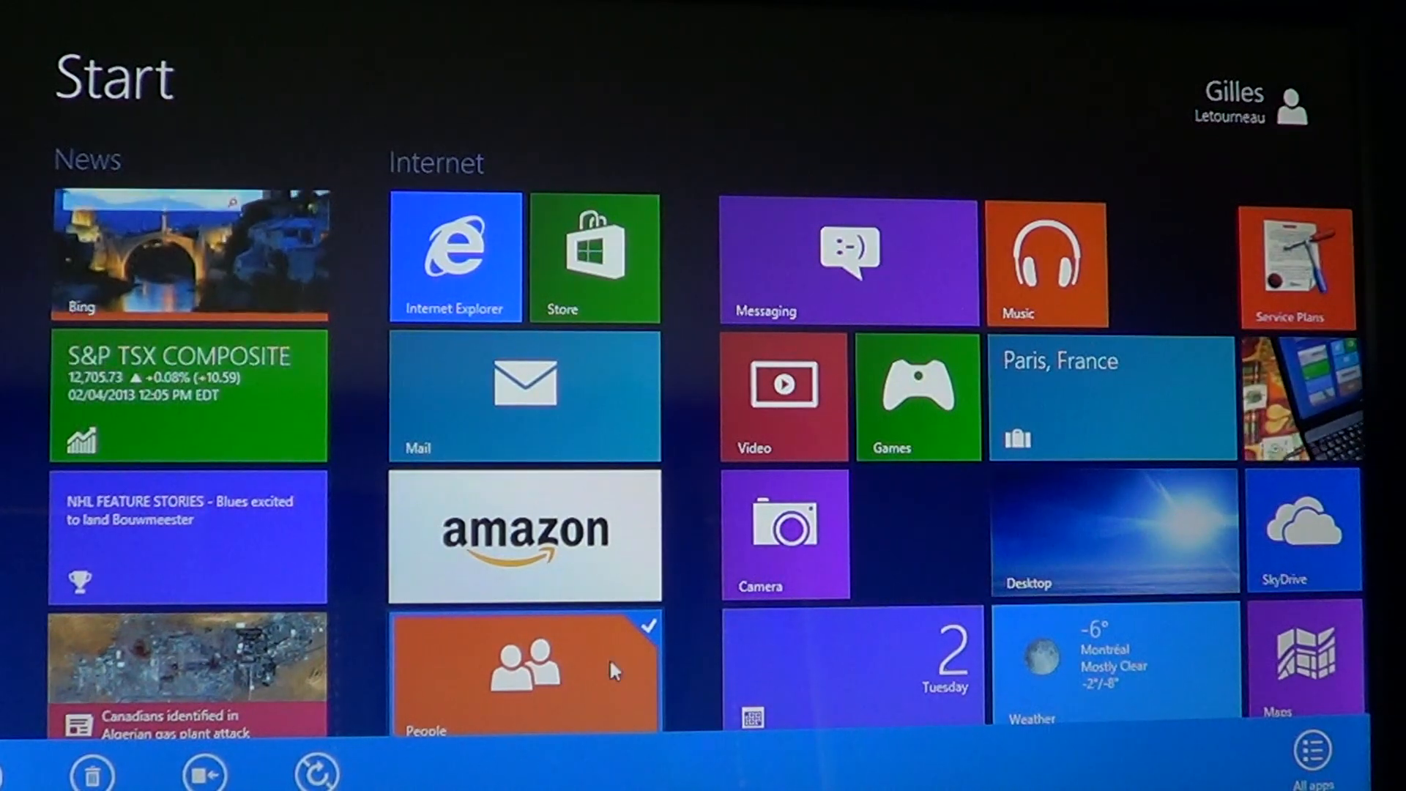
{"action": "left_click", "coordinate": [523, 675]}
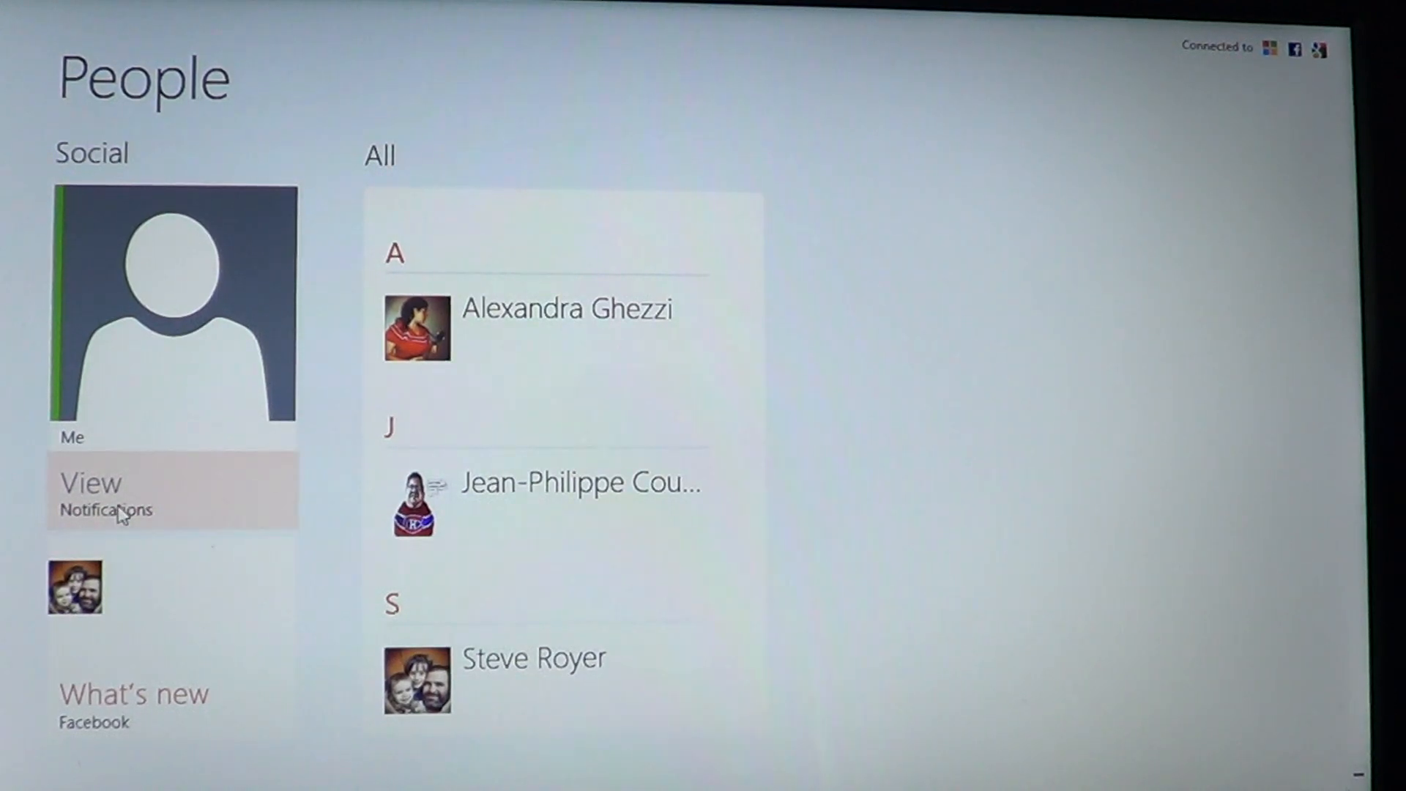
Step: Leave the synced contacts list with the Windows key, returning to Start
{"action": "left_click", "coordinate": [114, 493]}
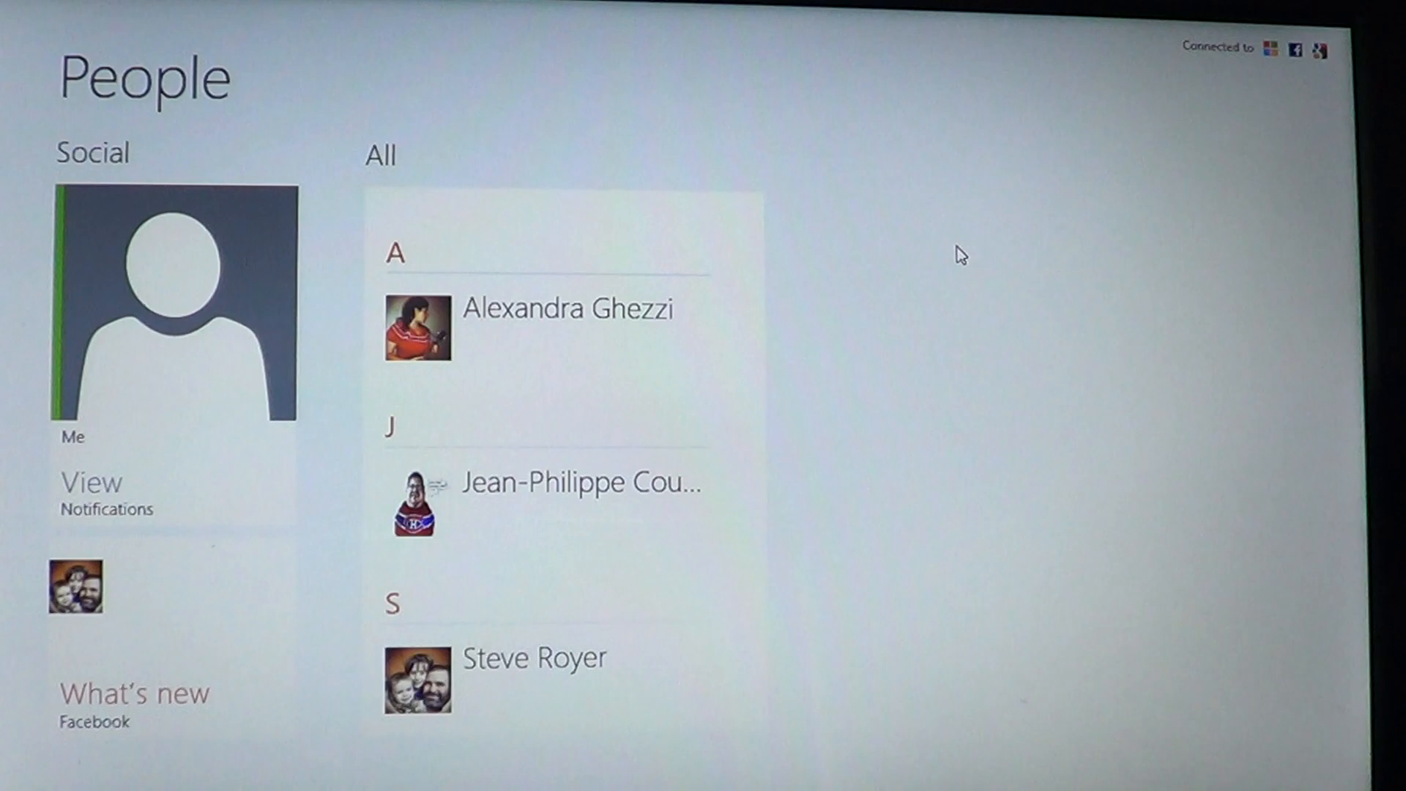
{"action": "key", "text": "Win"}
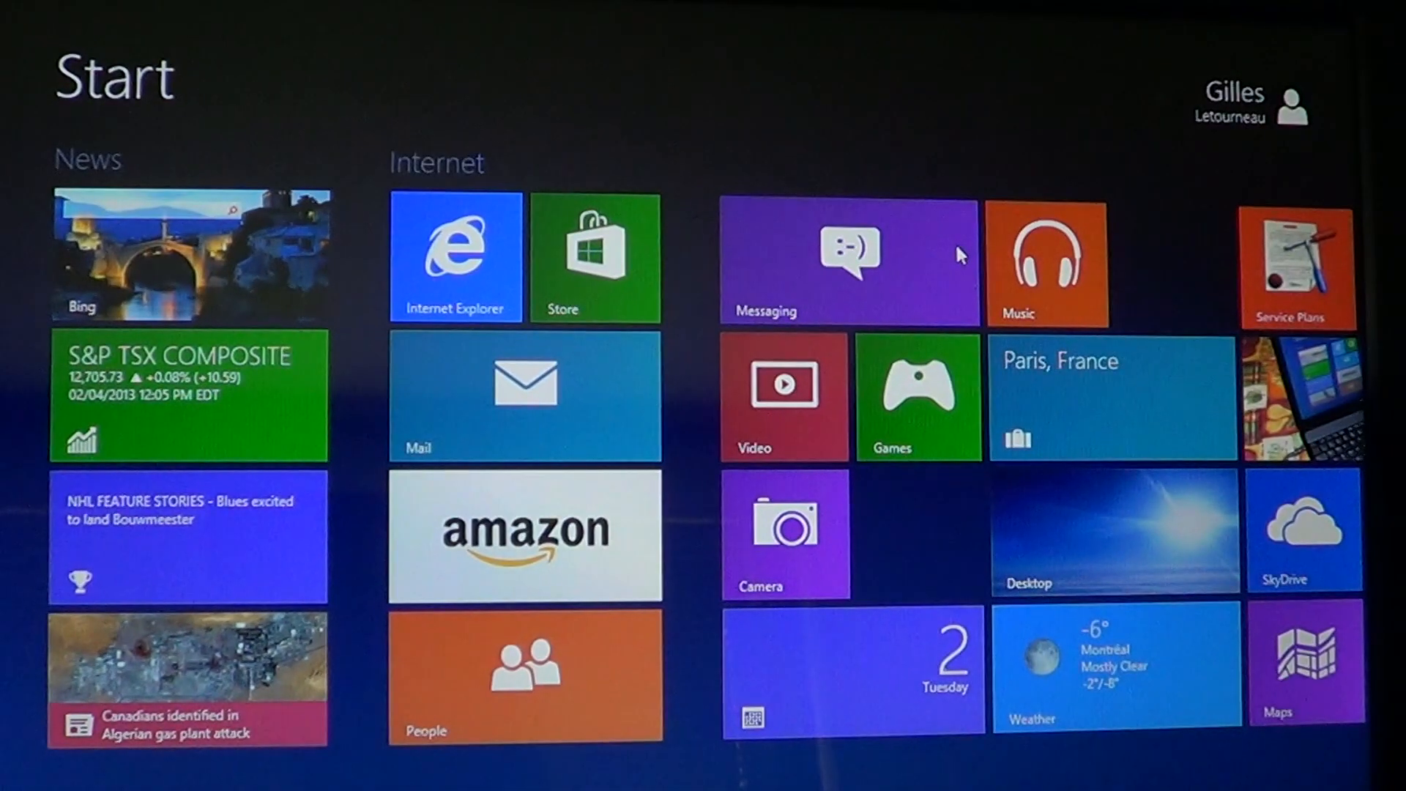